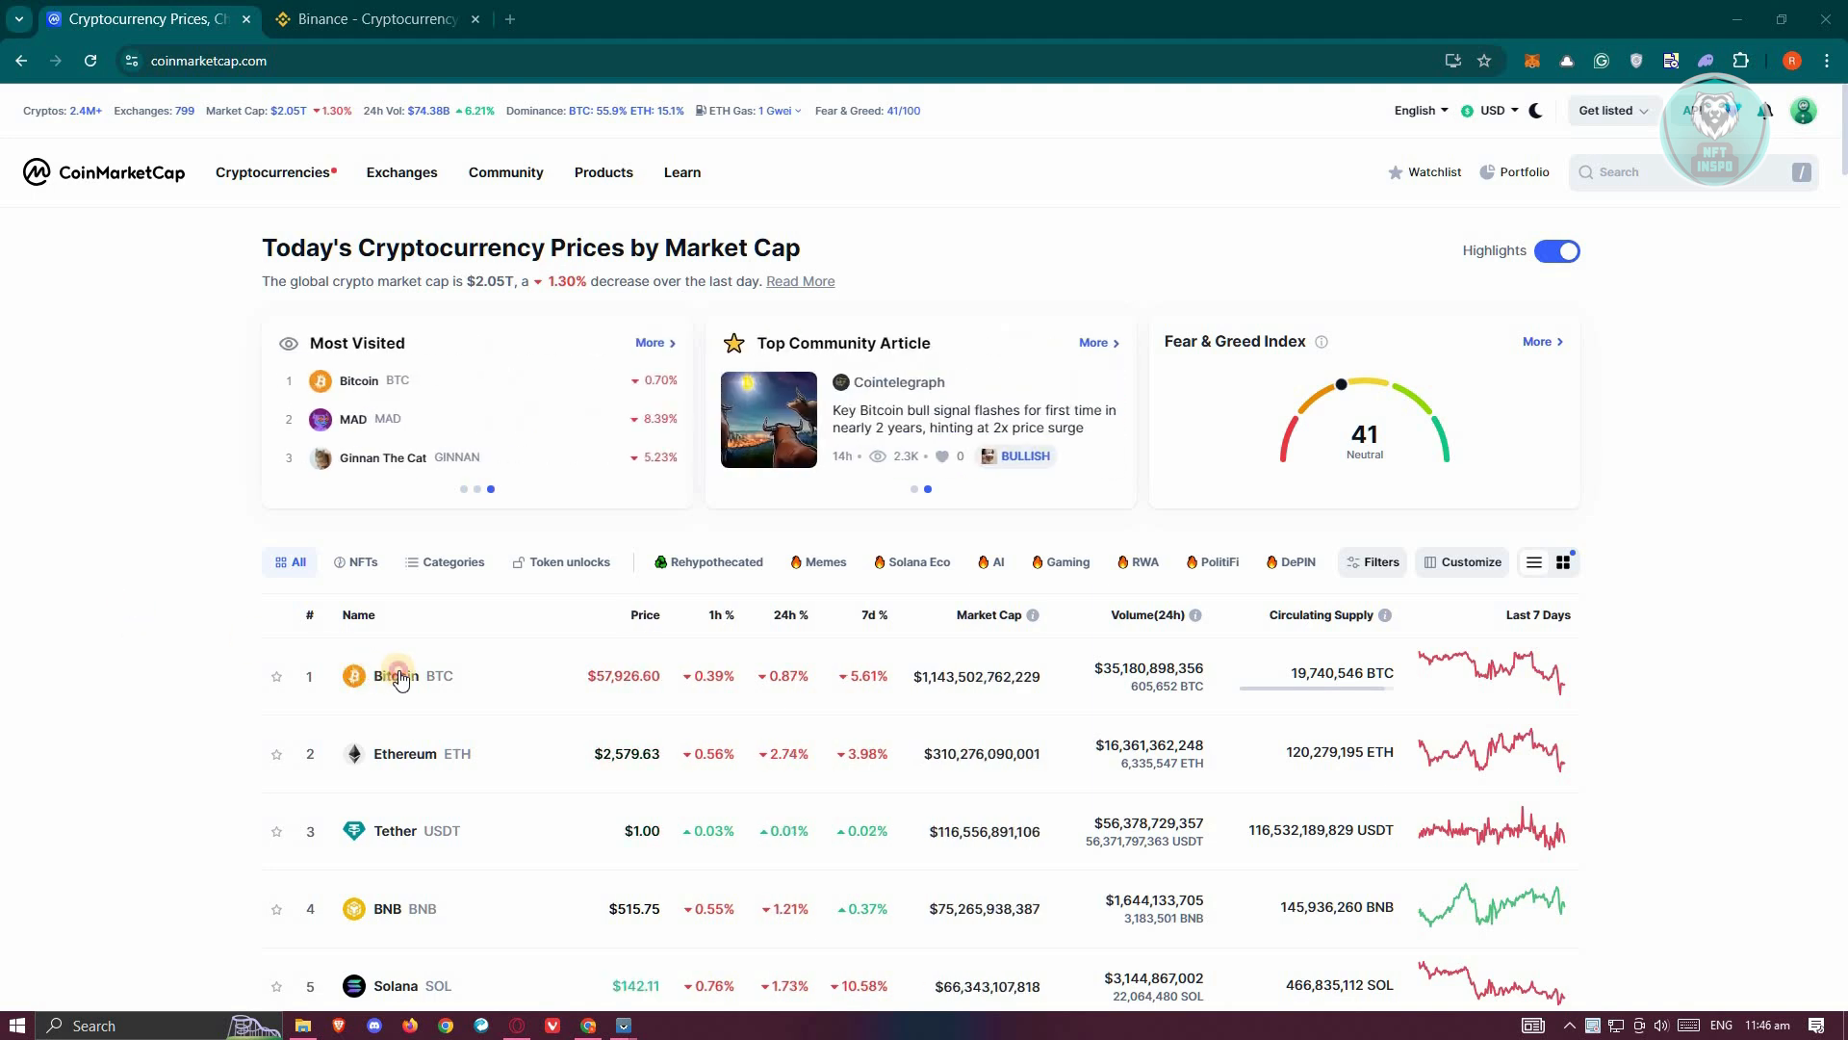
Step: View Bitcoin's price page from the homepage price table
{"action": "left_click", "coordinate": [382, 676]}
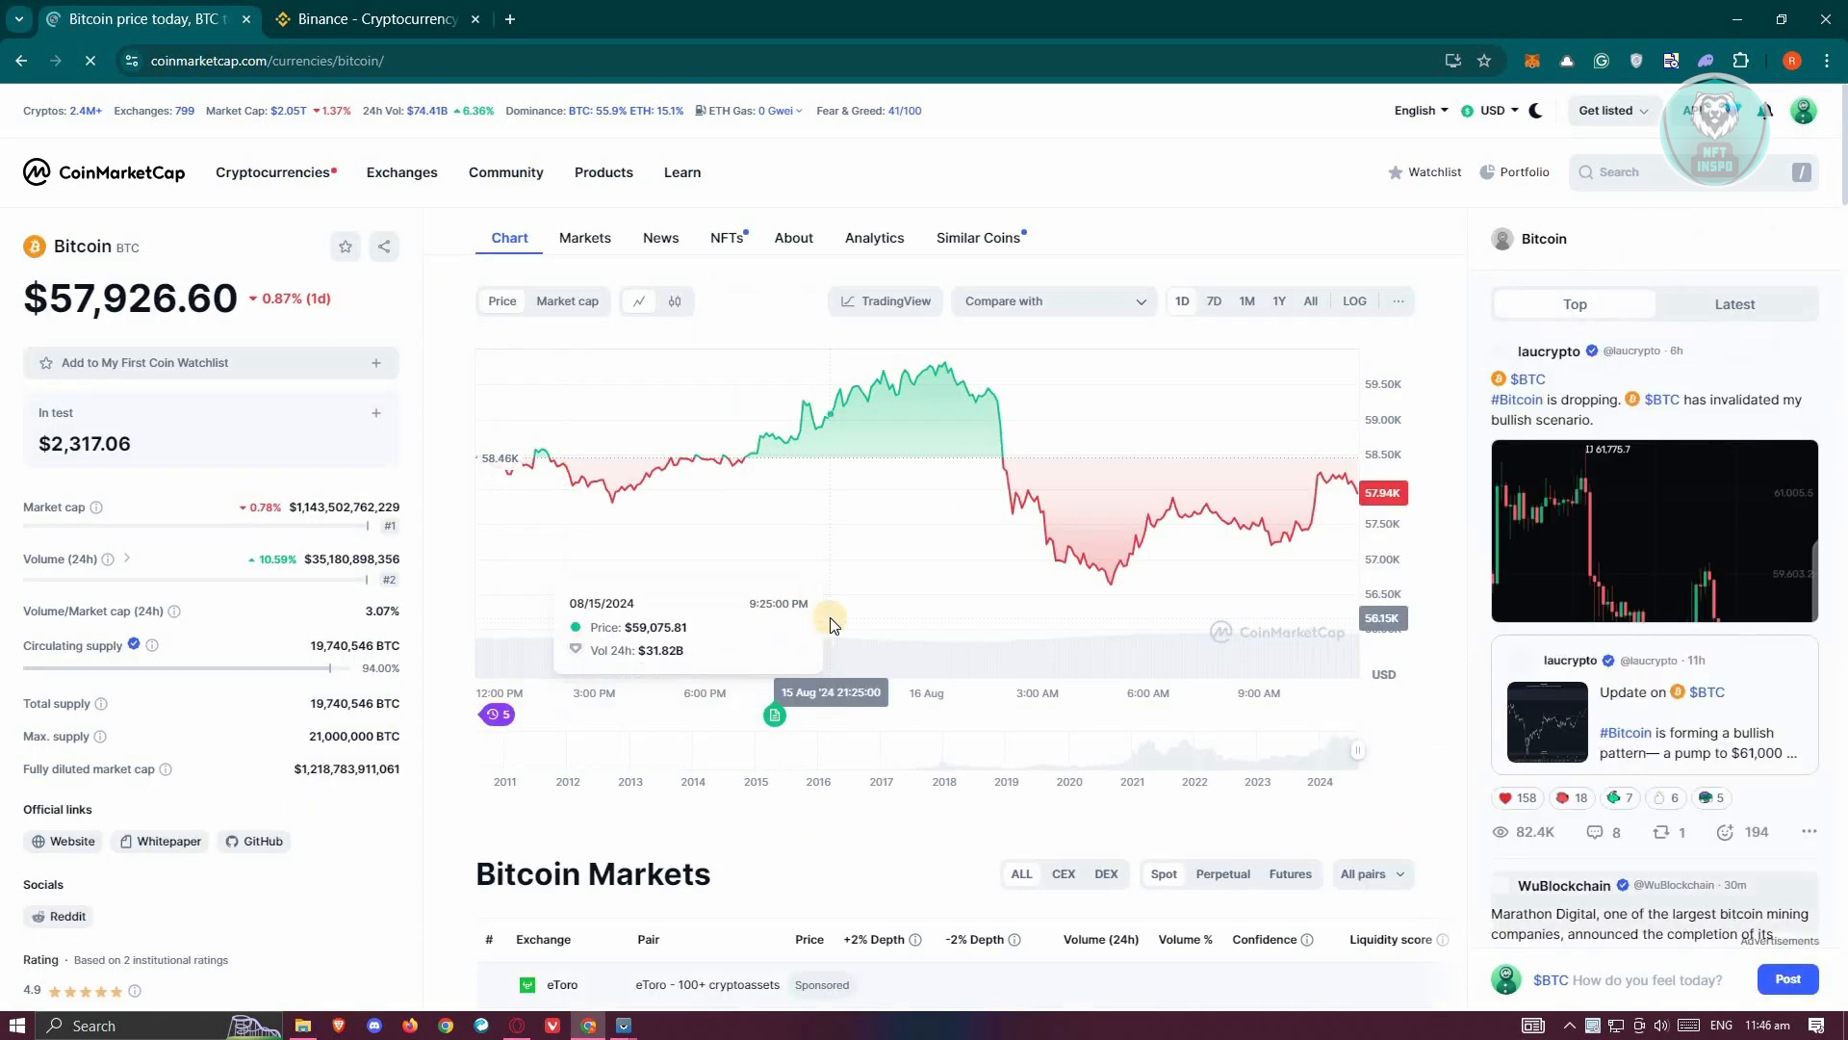
{"action": "mouse_move", "coordinate": [1255, 549]}
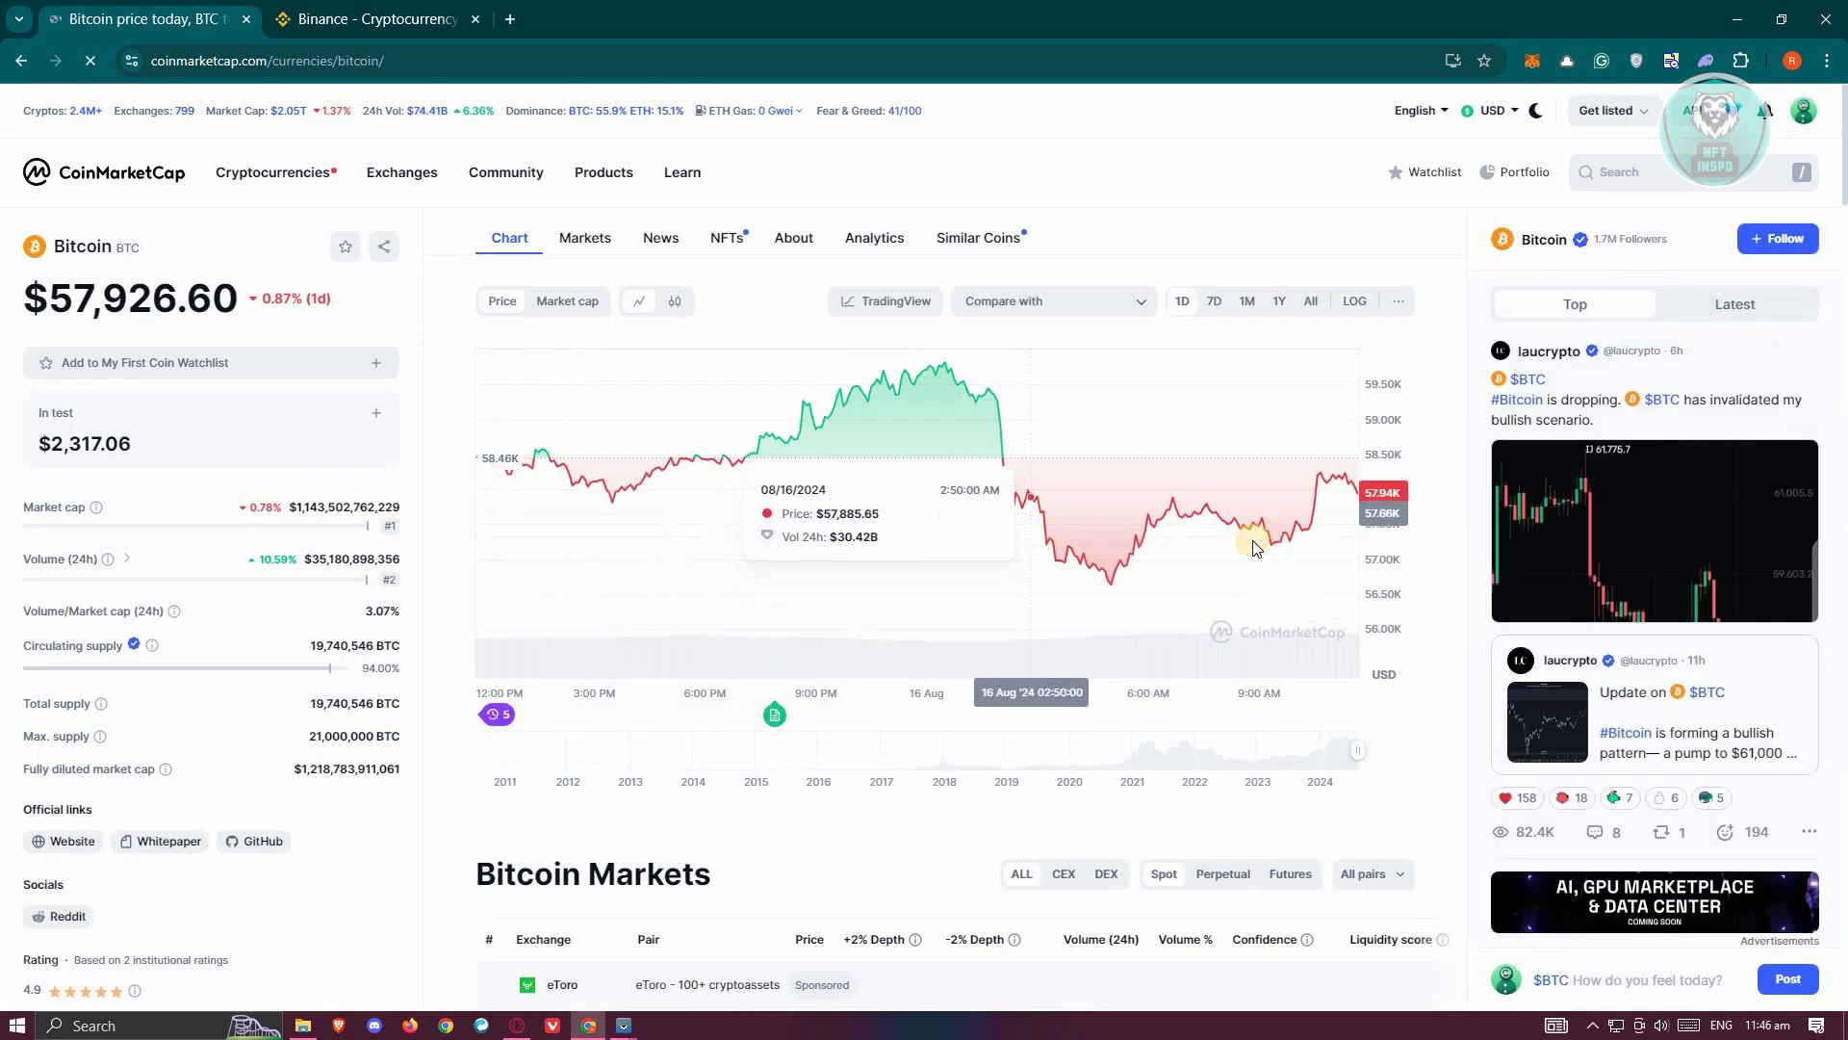
{"action": "mouse_move", "coordinate": [1317, 521]}
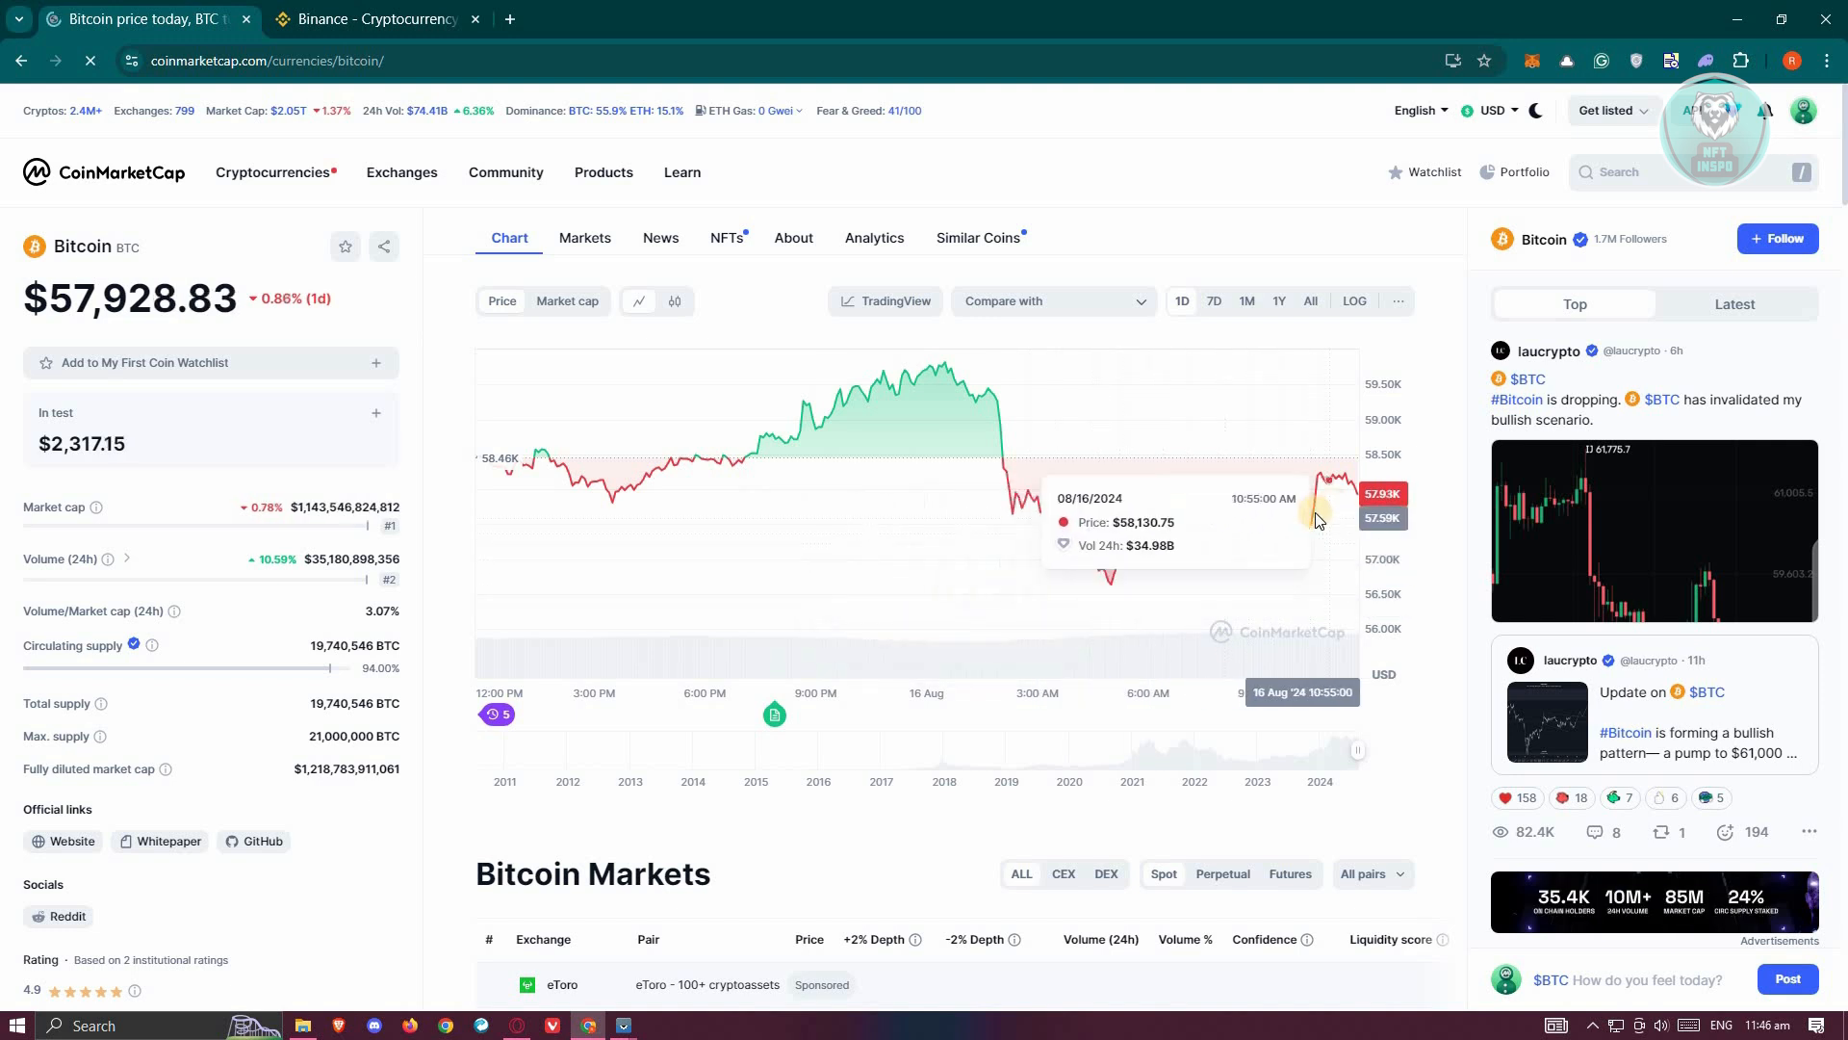
{"action": "mouse_move", "coordinate": [1332, 487]}
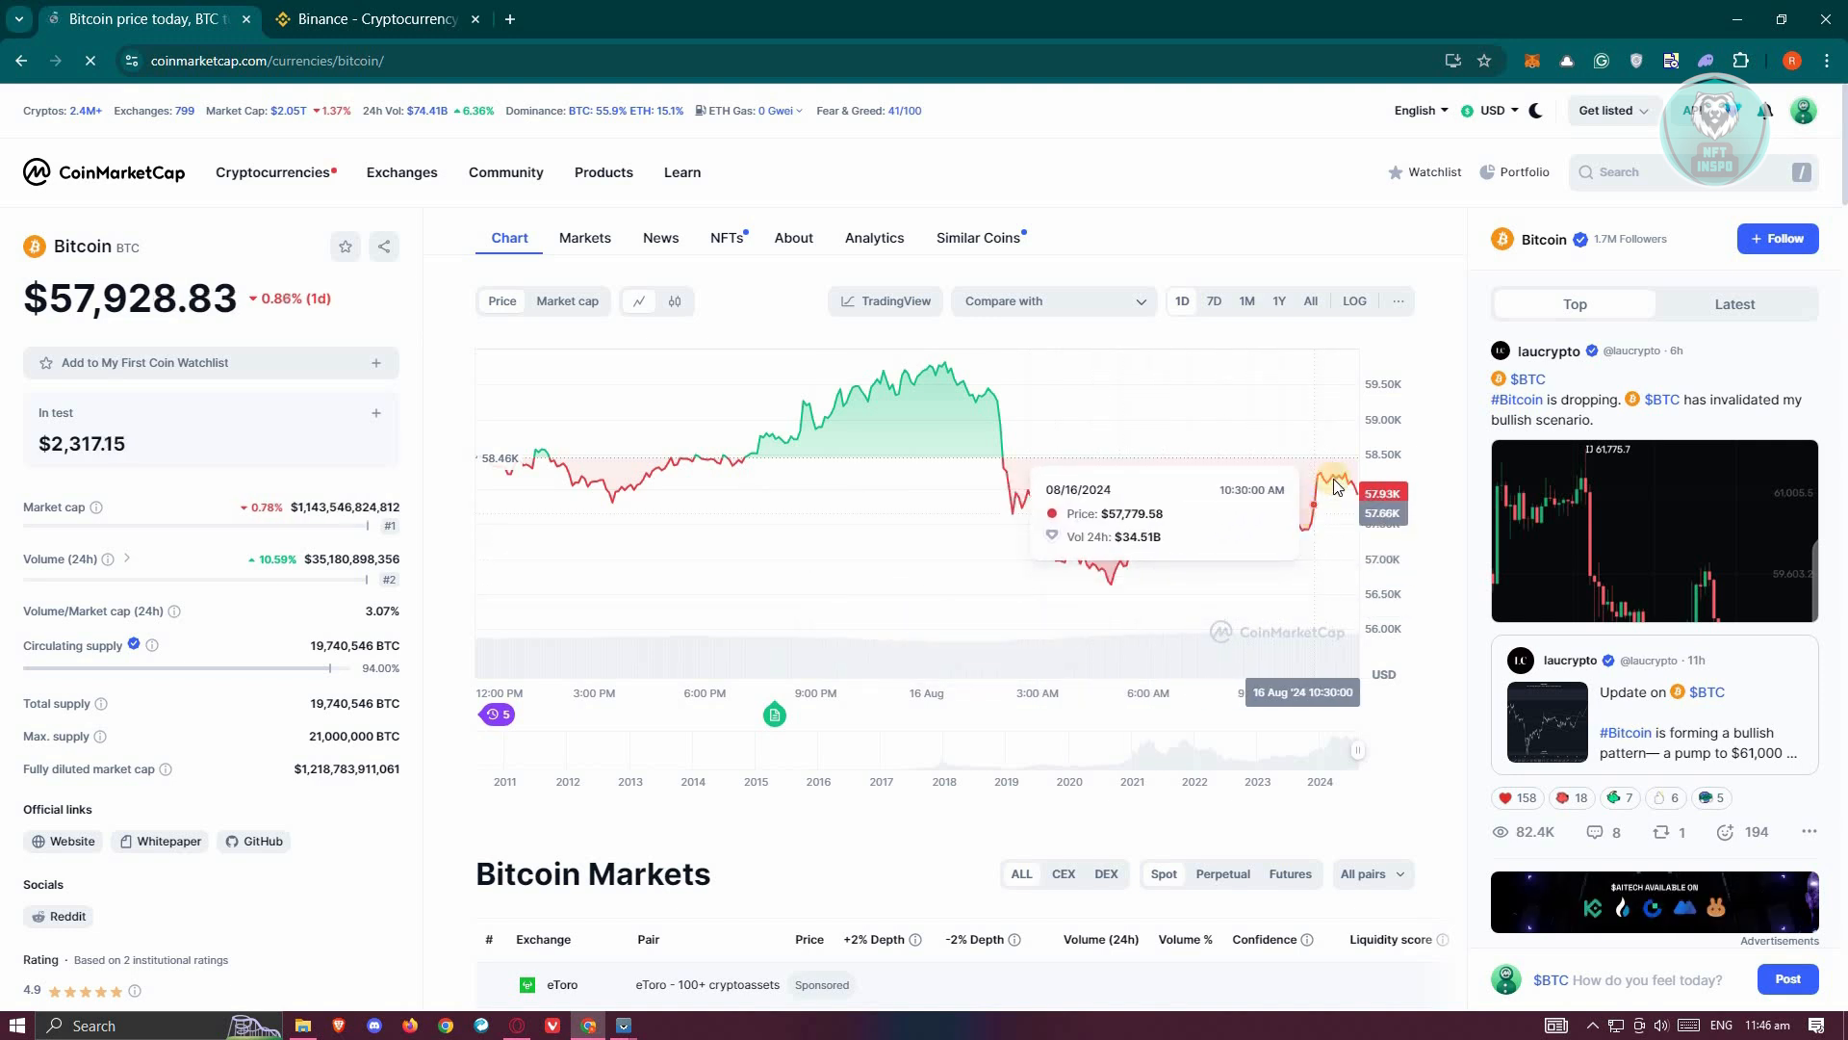
{"action": "mouse_move", "coordinate": [1348, 482]}
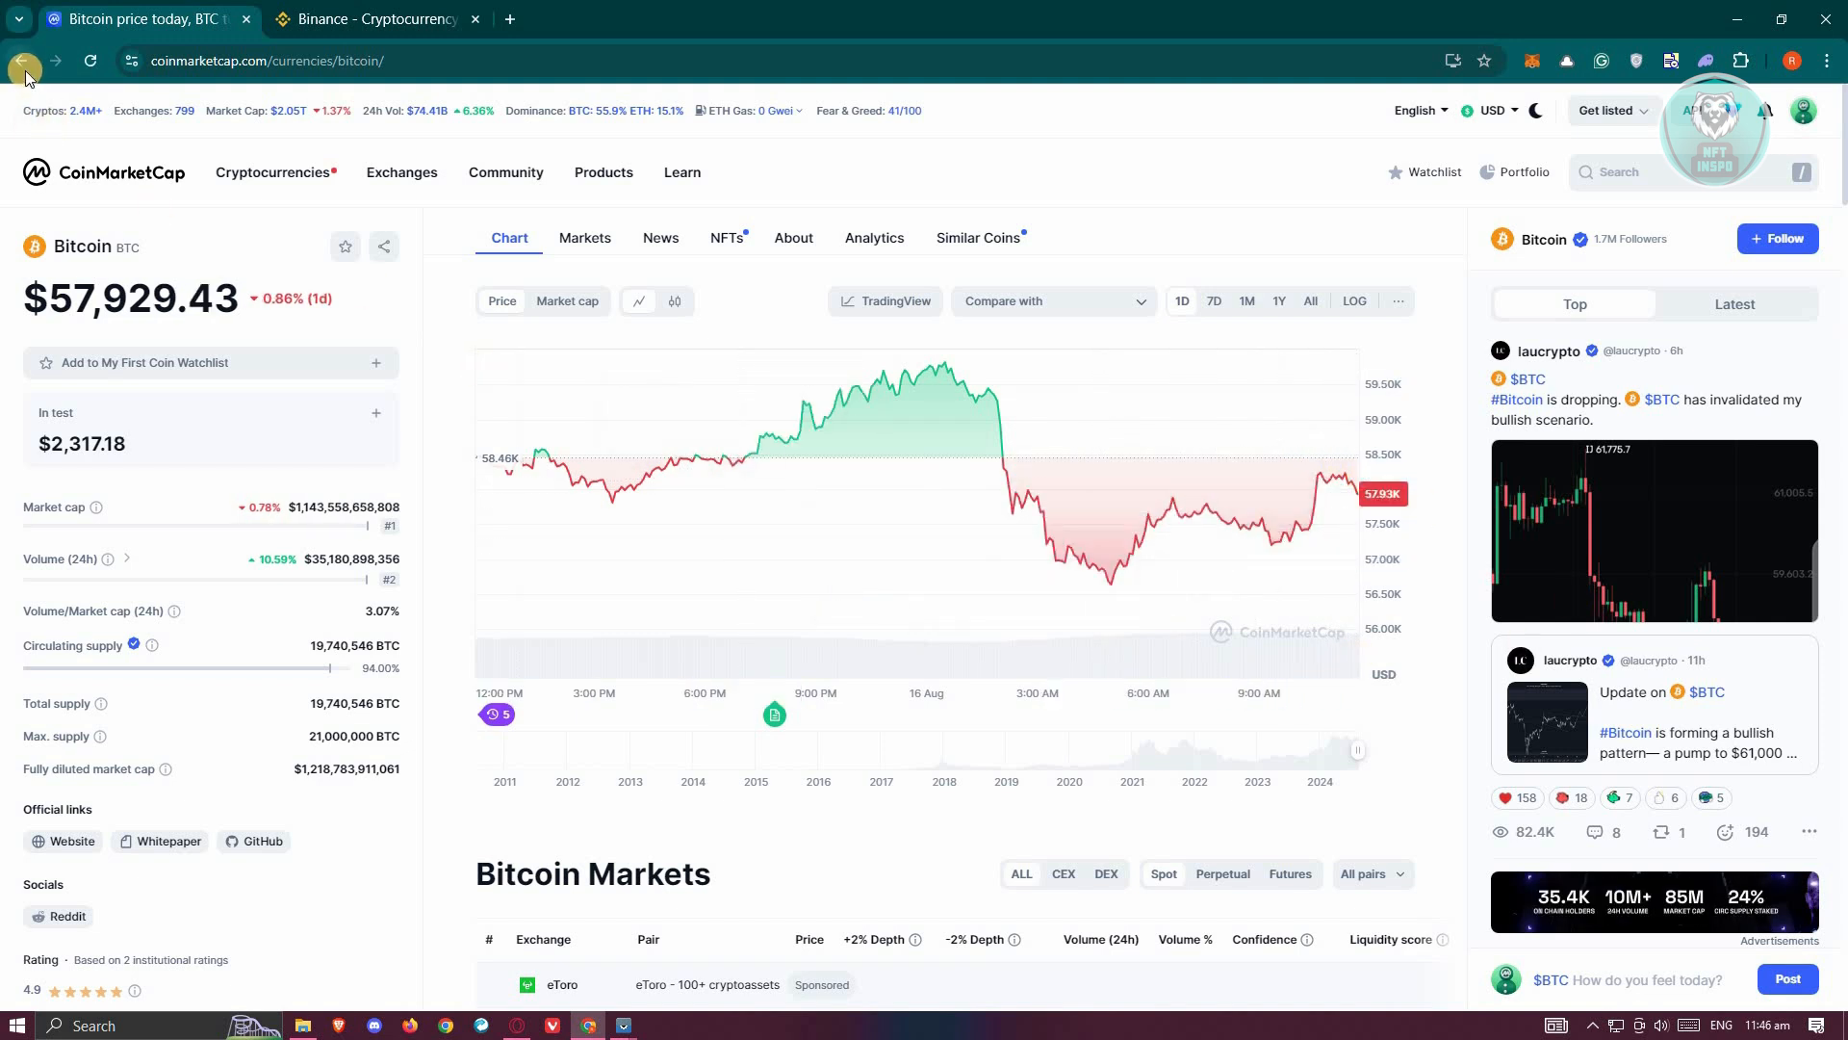
{"action": "mouse_move", "coordinate": [24, 77]}
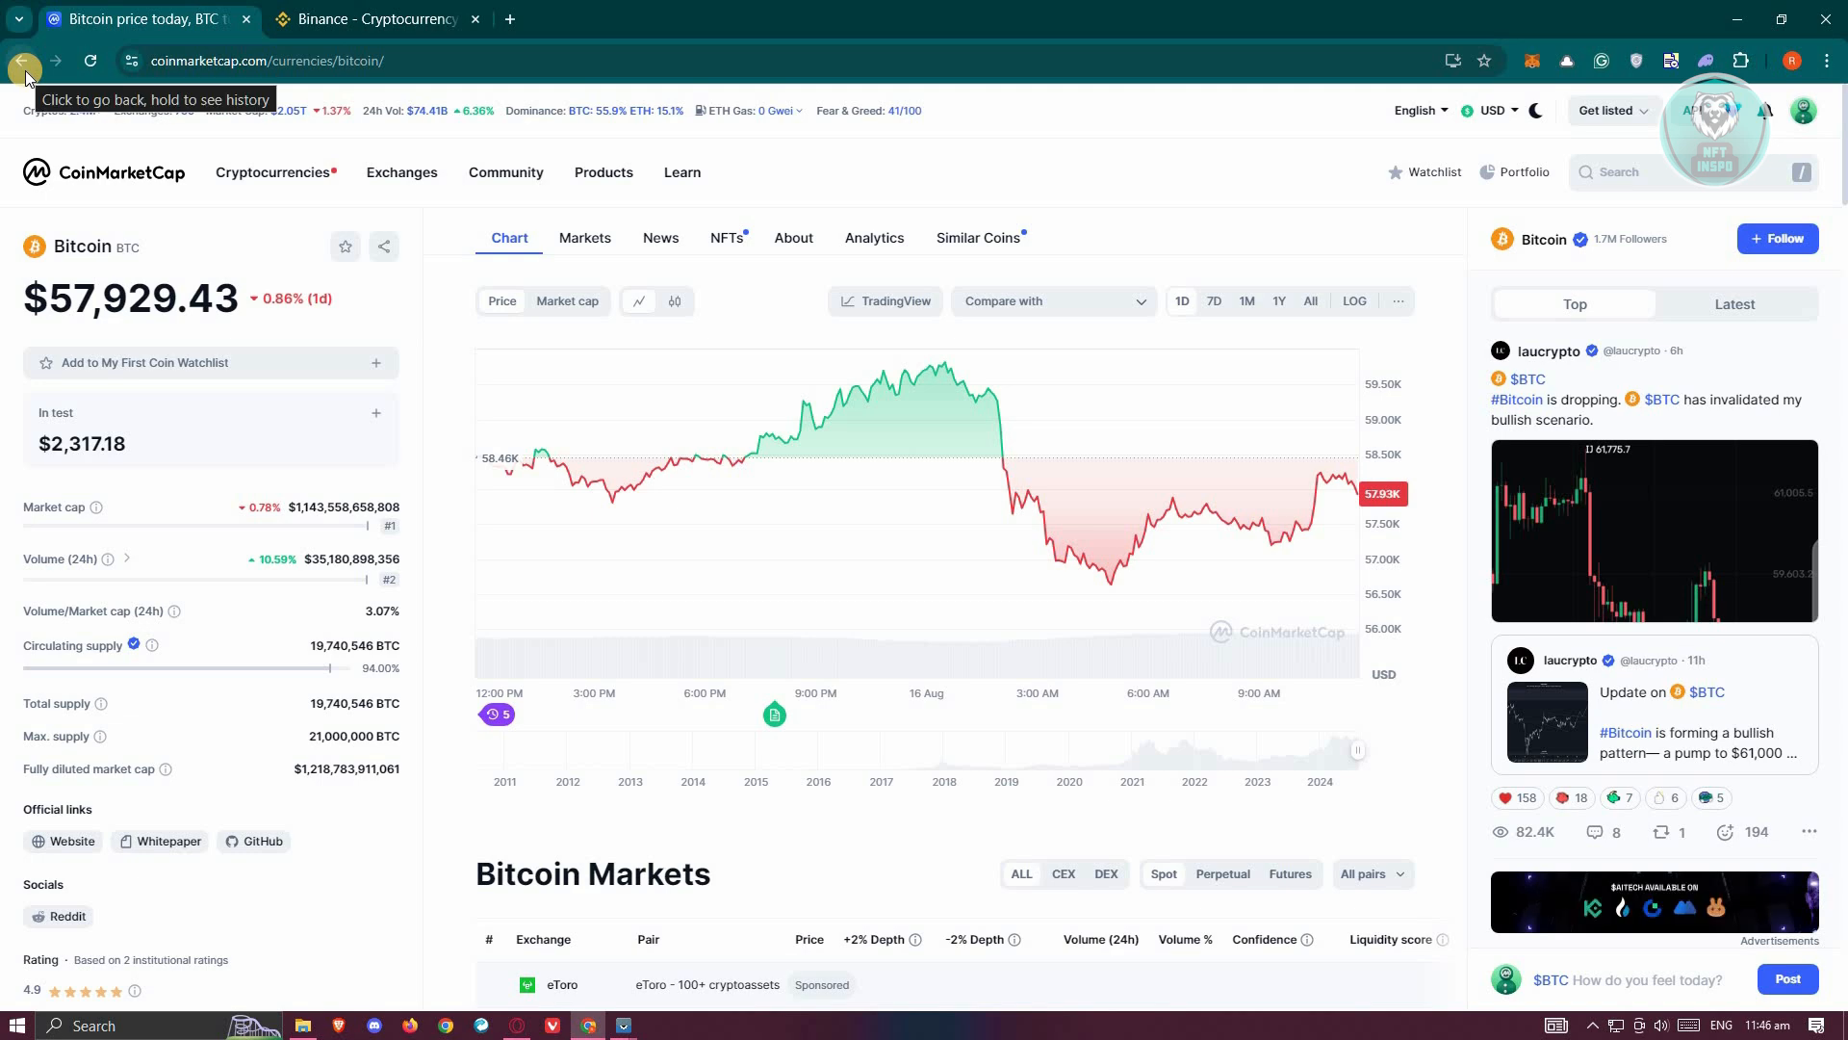
Step: Compare the Binance home page with the CoinMarketCap home page, switching between them
{"action": "left_click", "coordinate": [23, 60]}
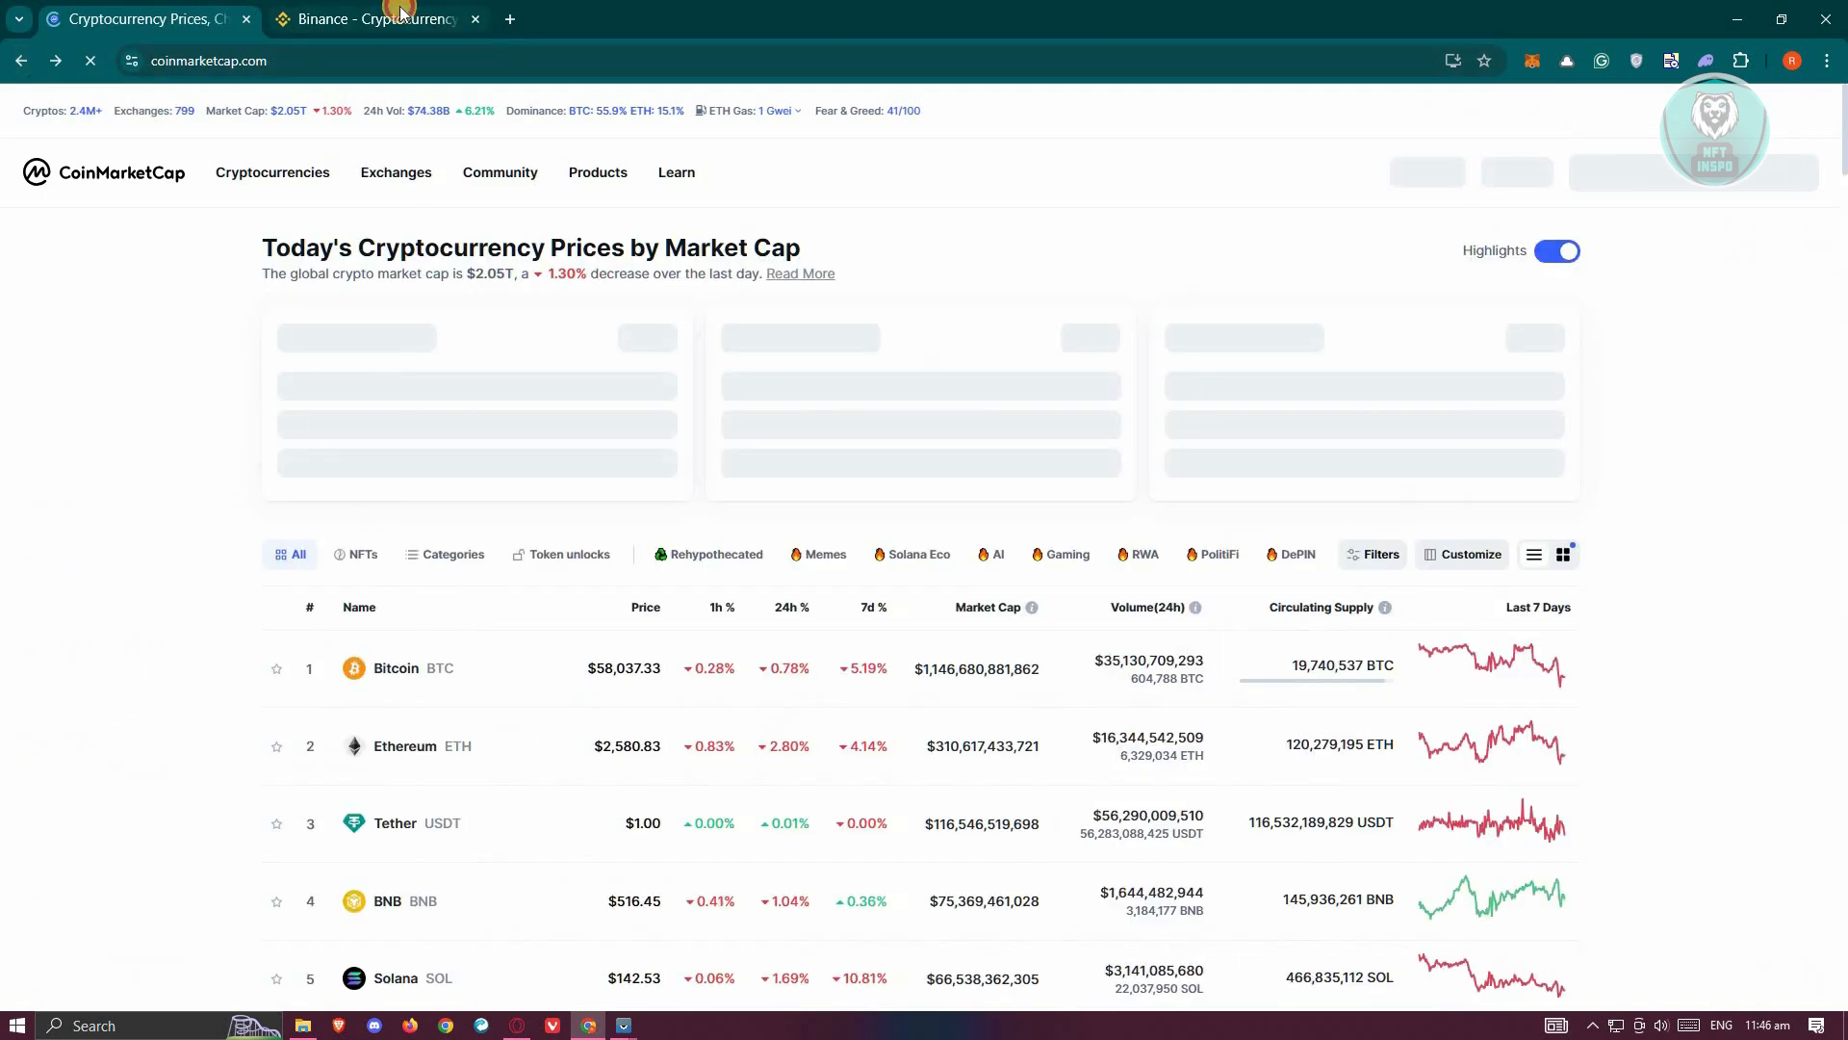
{"action": "left_click", "coordinate": [372, 19]}
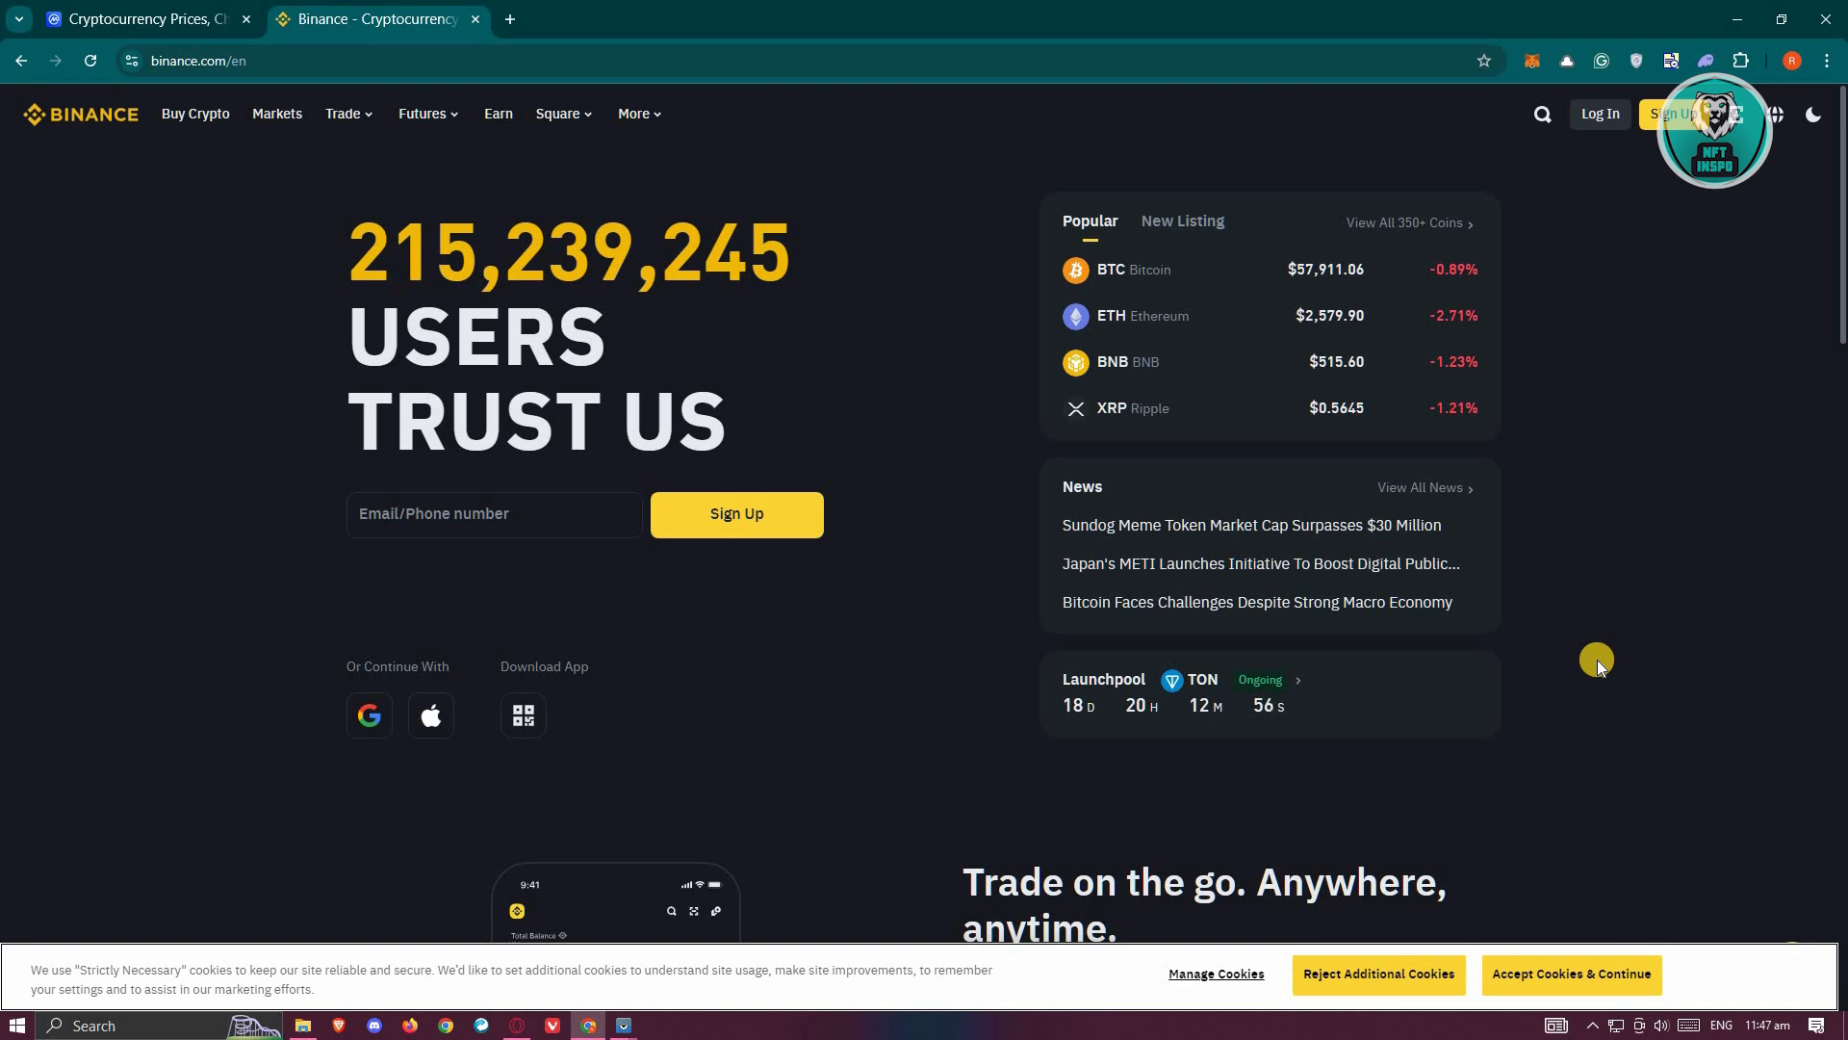
{"action": "mouse_move", "coordinate": [189, 7]}
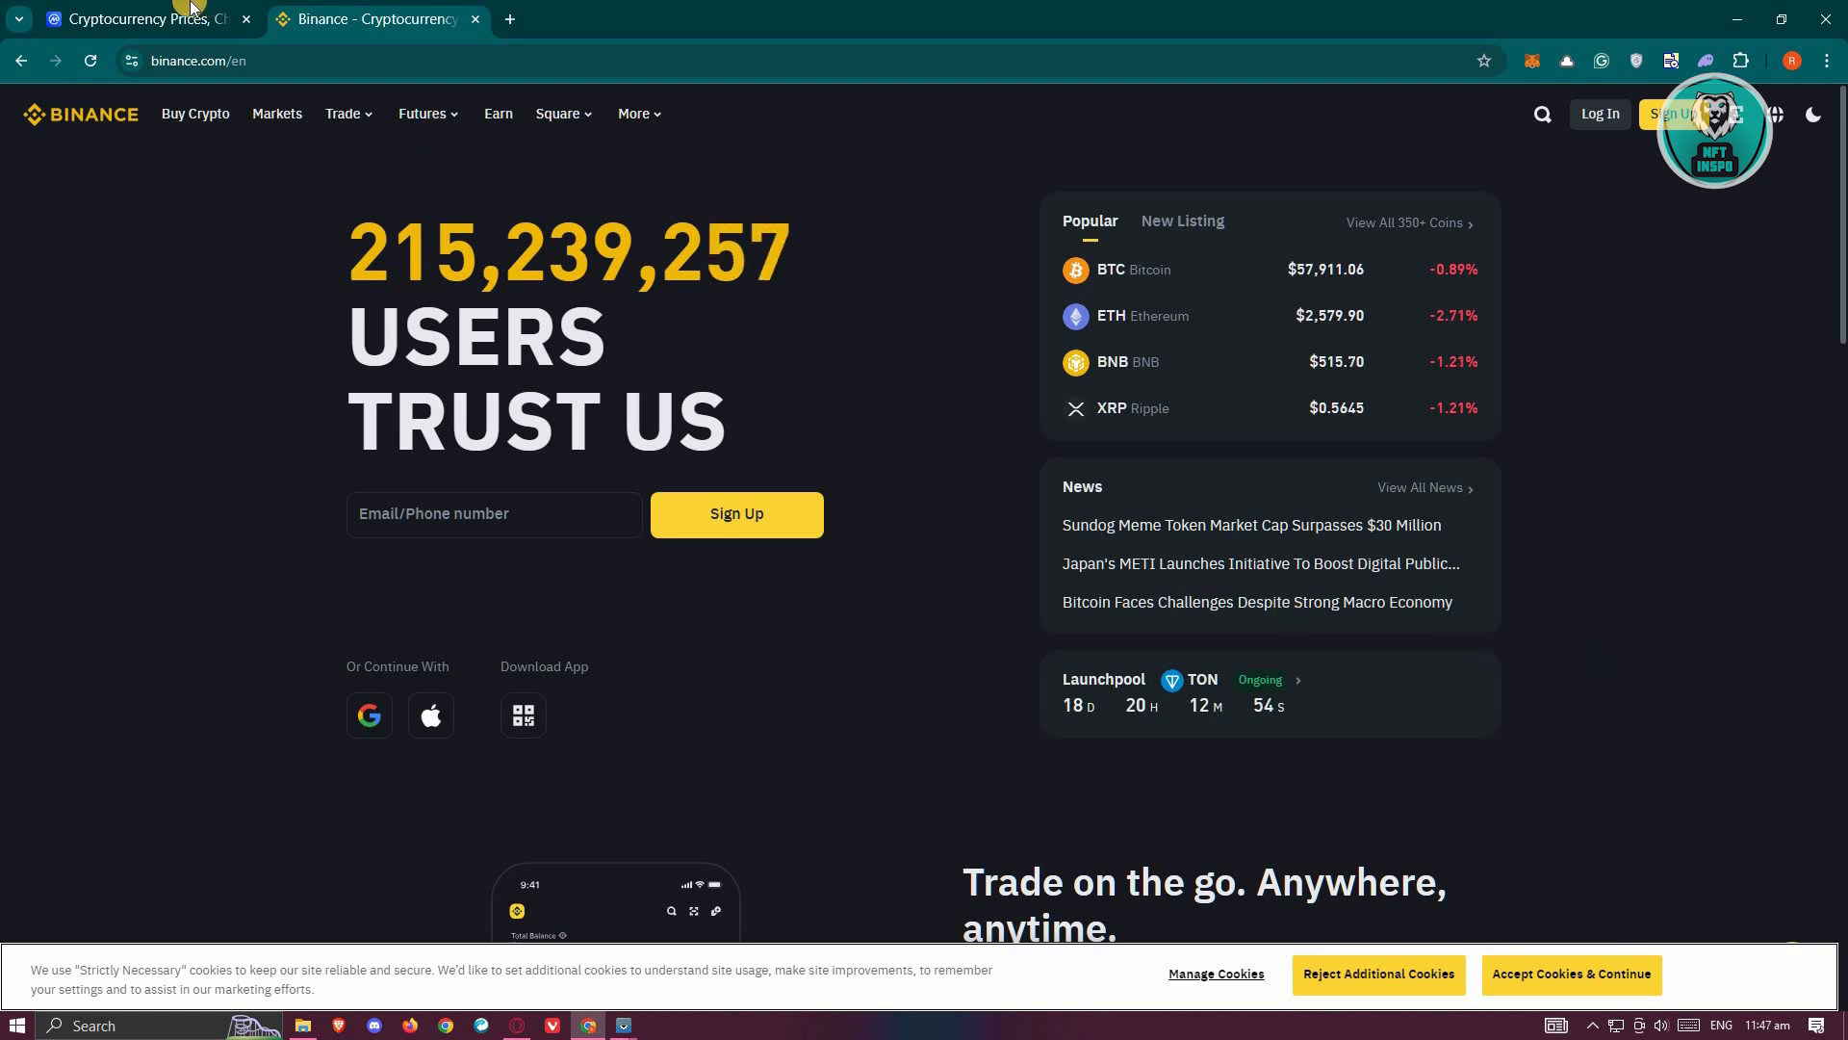
{"action": "left_click", "coordinate": [141, 19]}
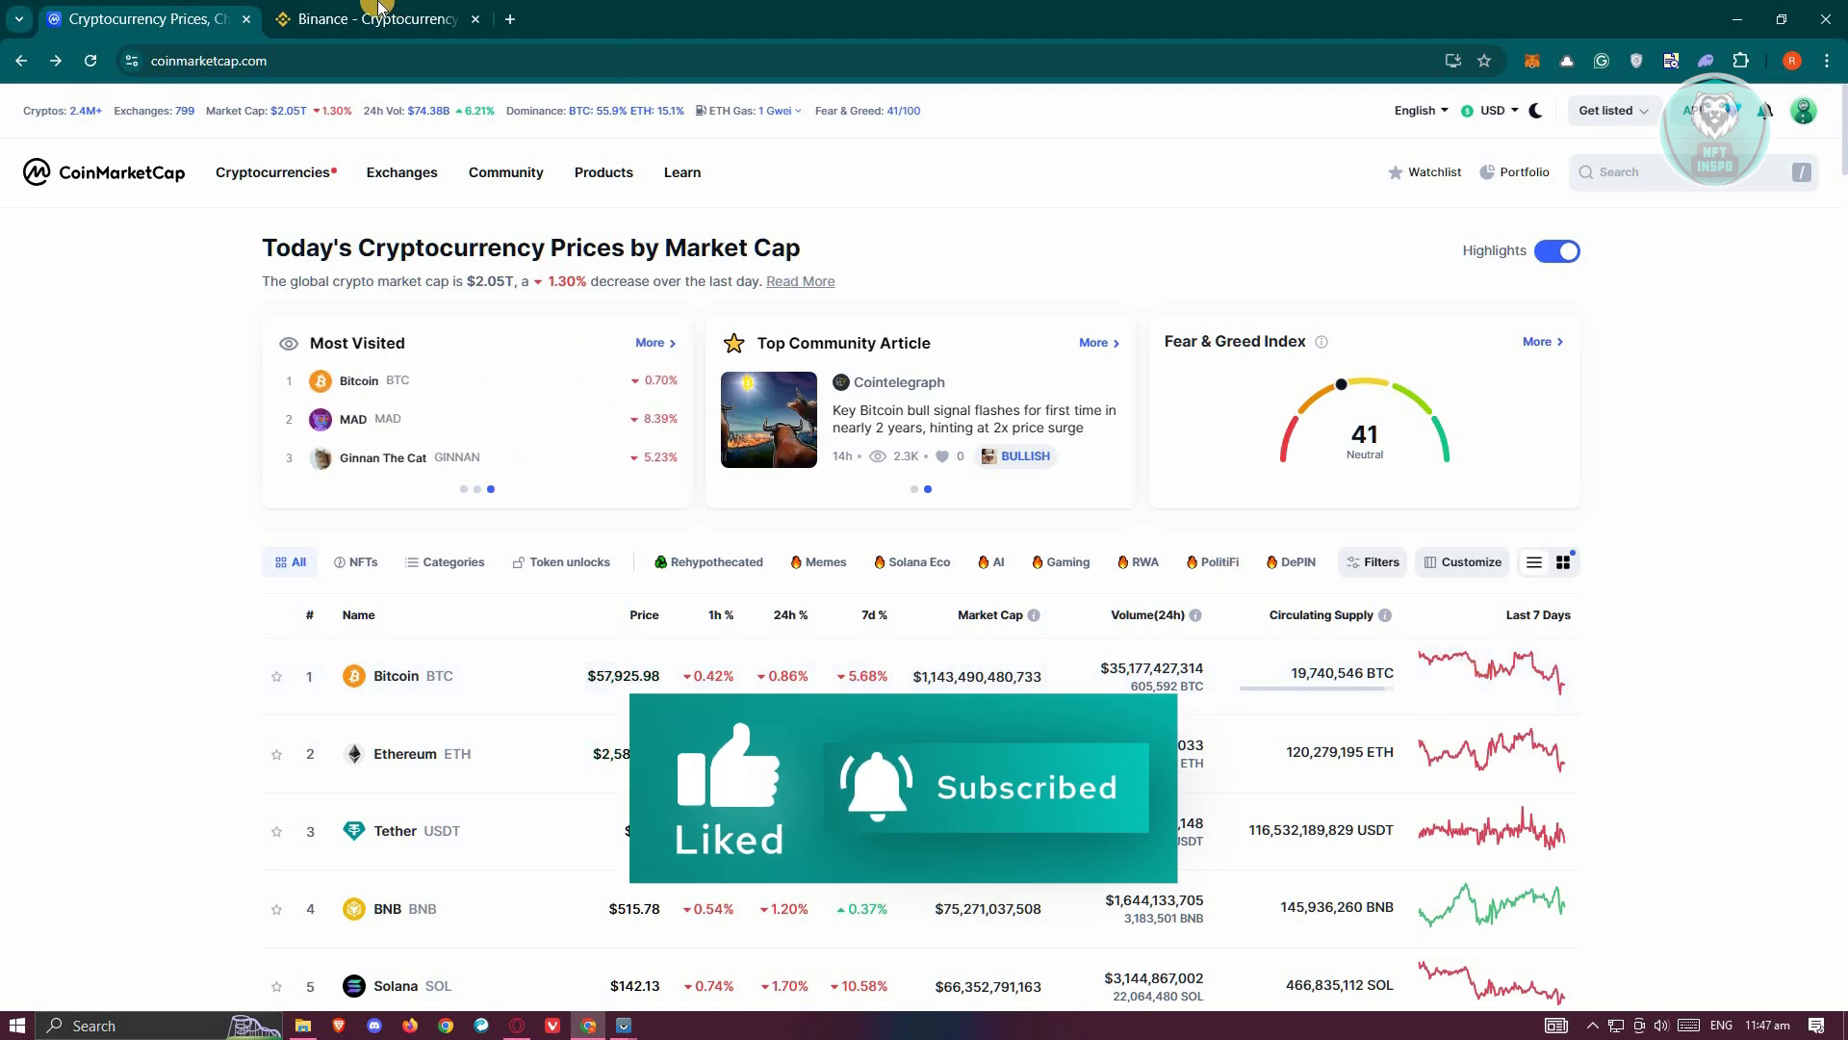
{"action": "left_click", "coordinate": [377, 19]}
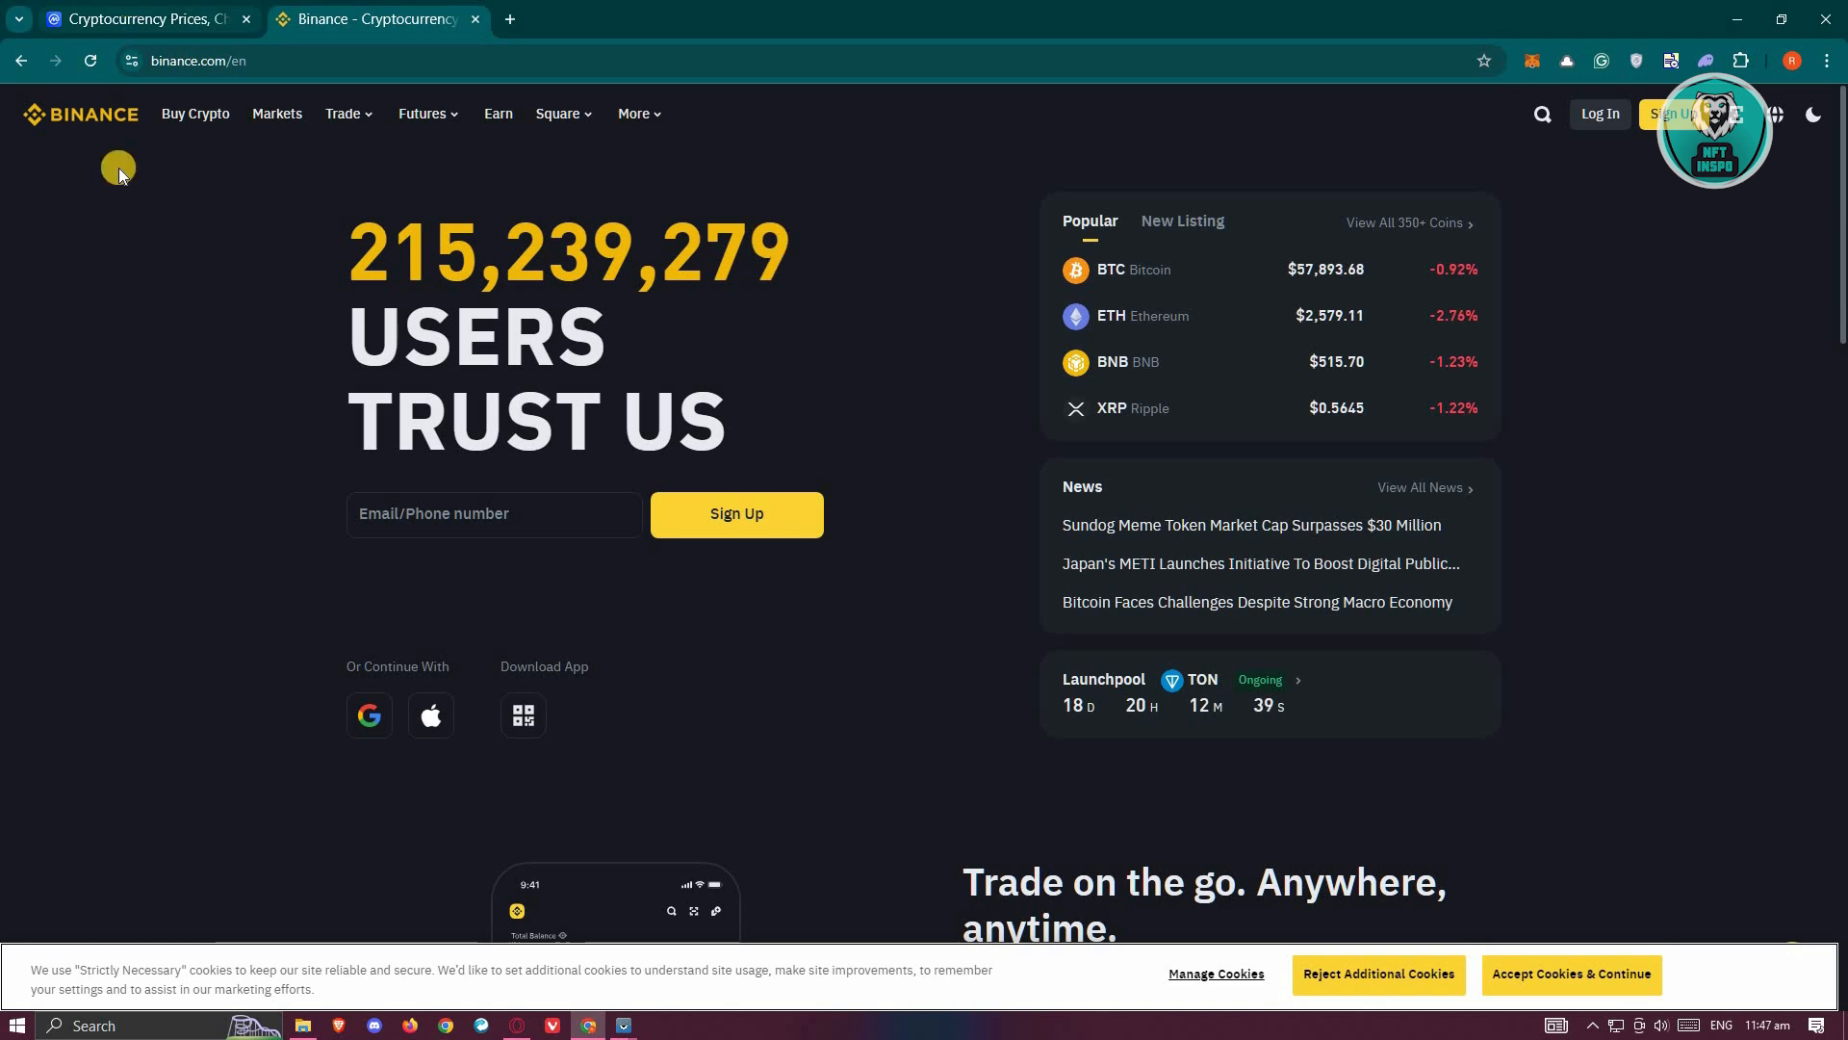
{"action": "left_click", "coordinate": [140, 19]}
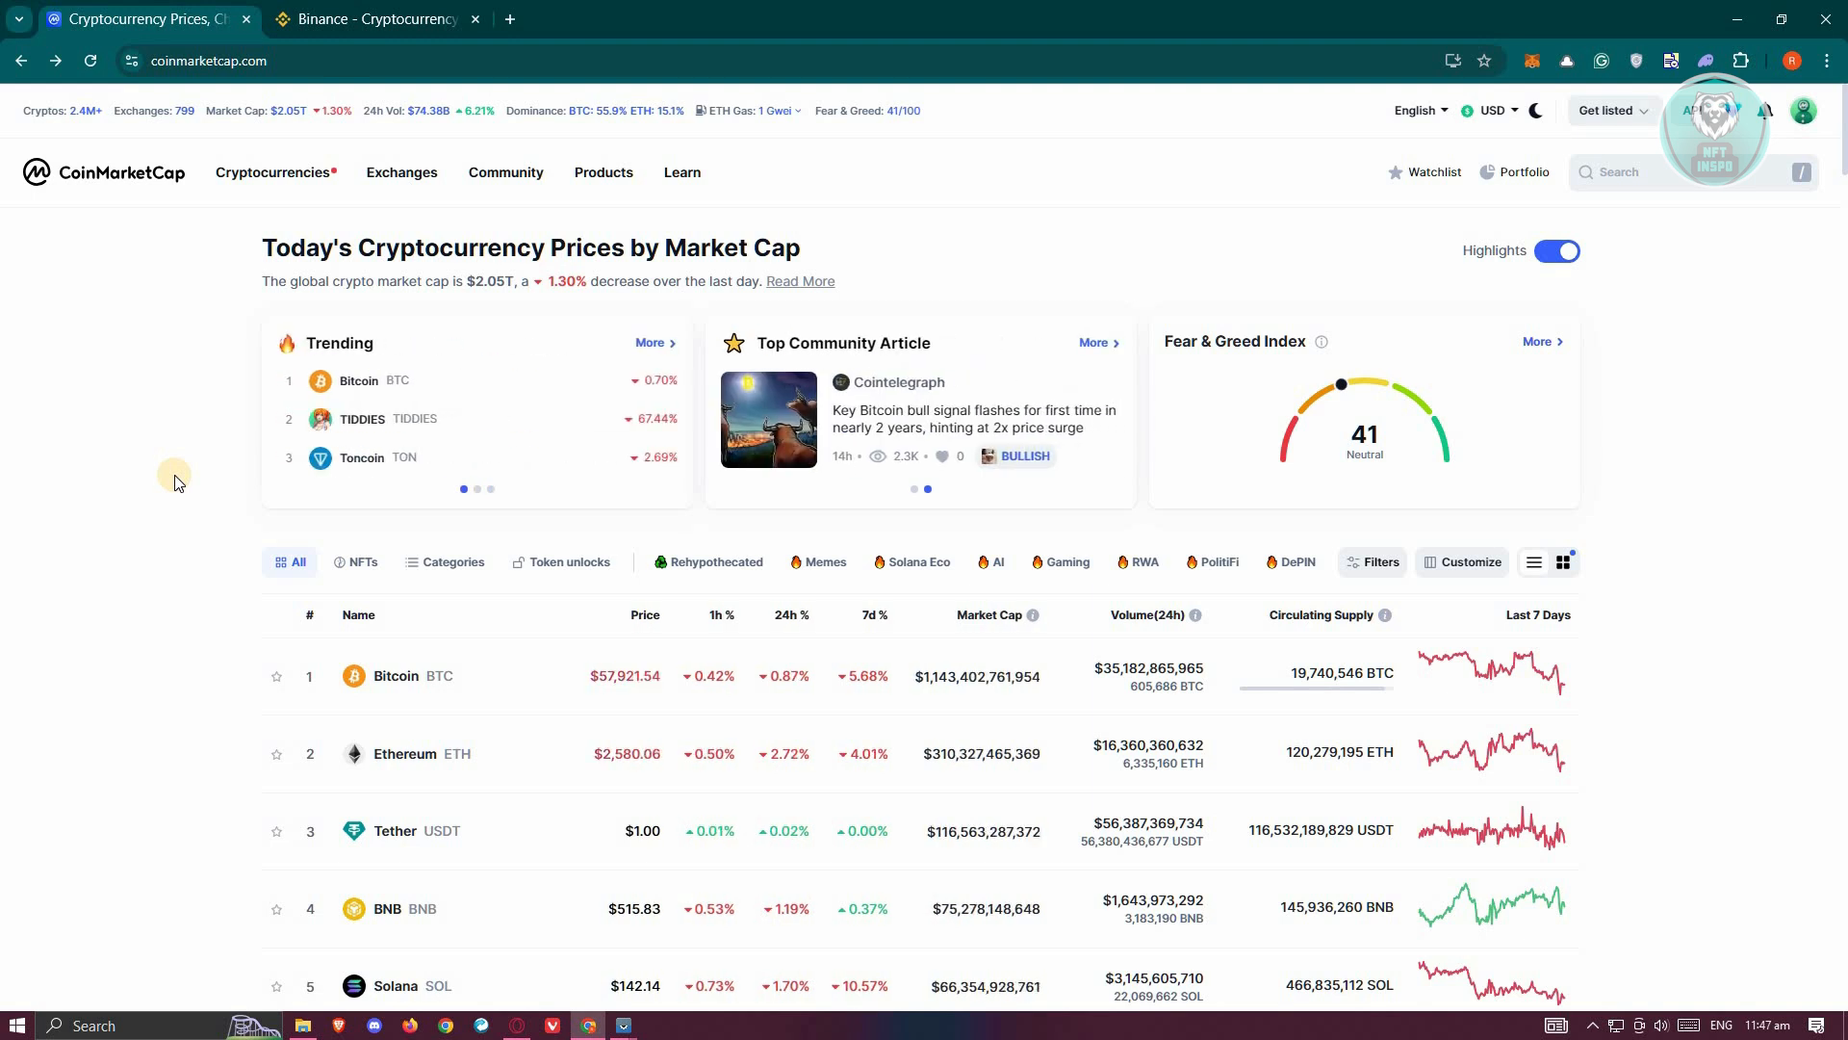
{"action": "mouse_move", "coordinate": [1808, 123]}
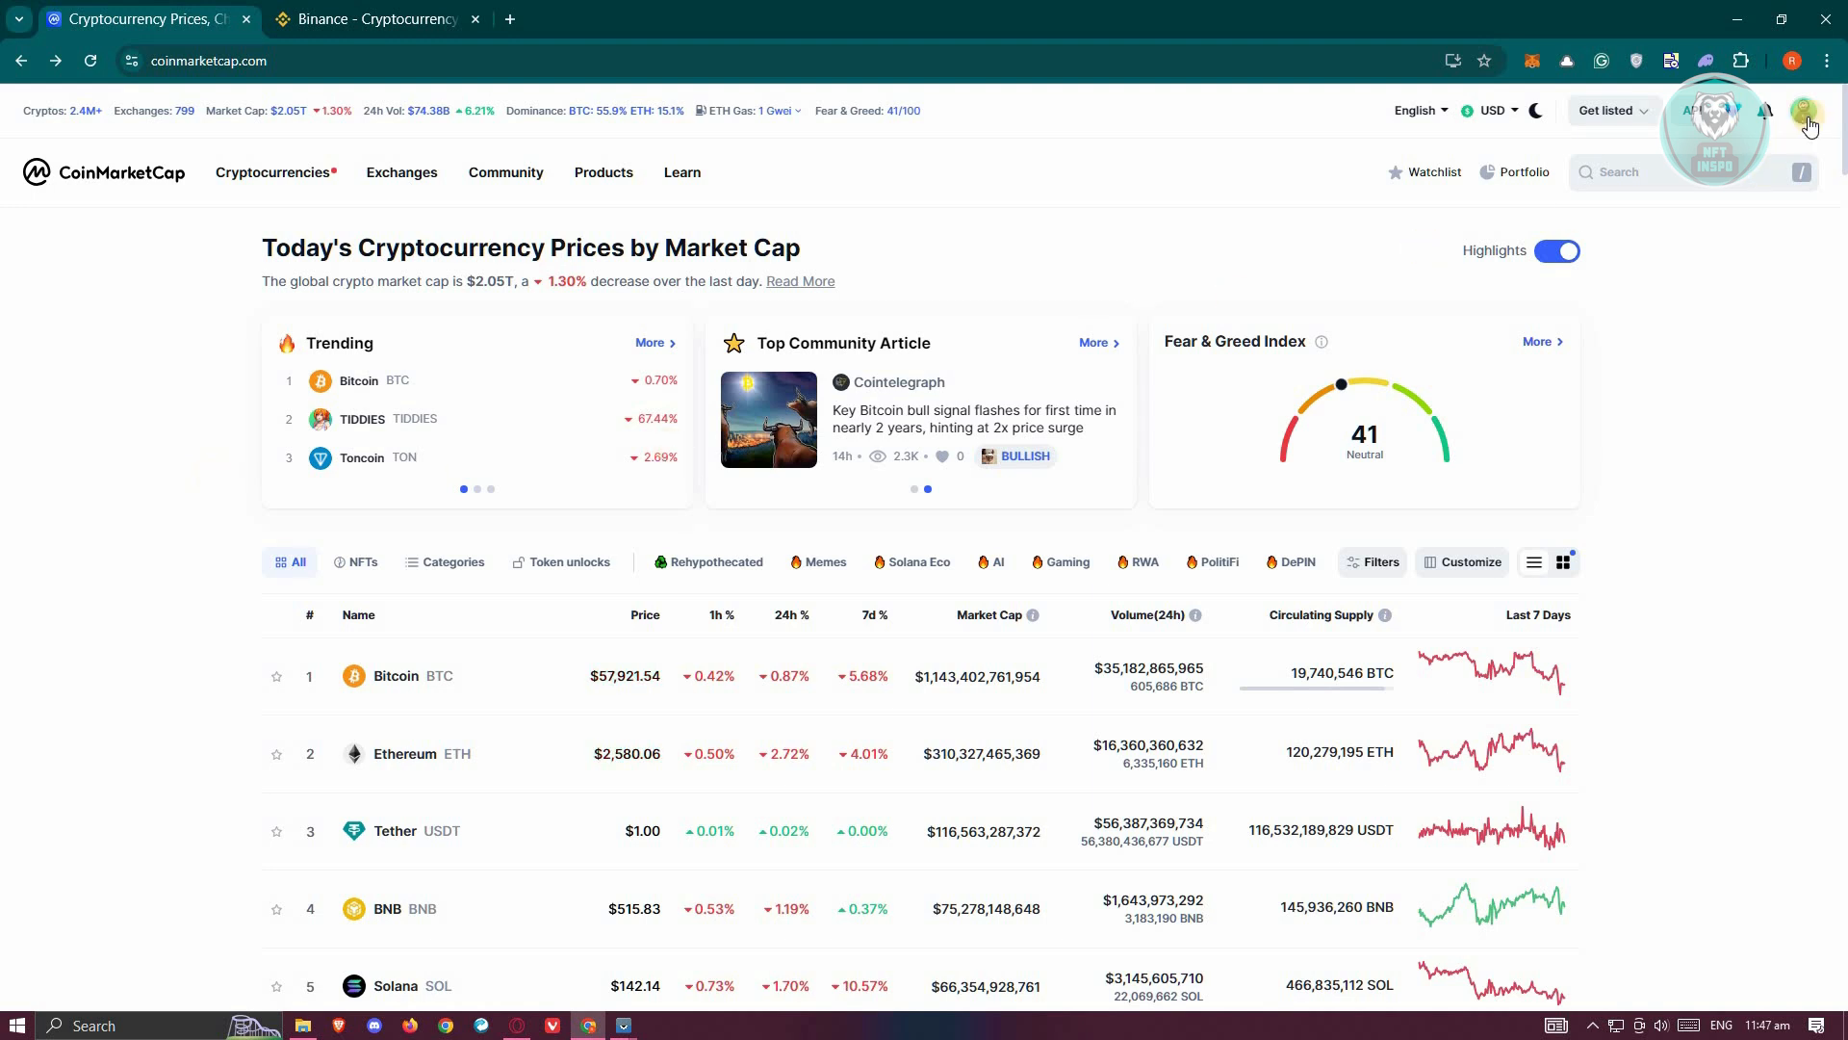
Step: Reach the portfolio tracker from the signed-in account menu
{"action": "left_click", "coordinate": [1804, 111]}
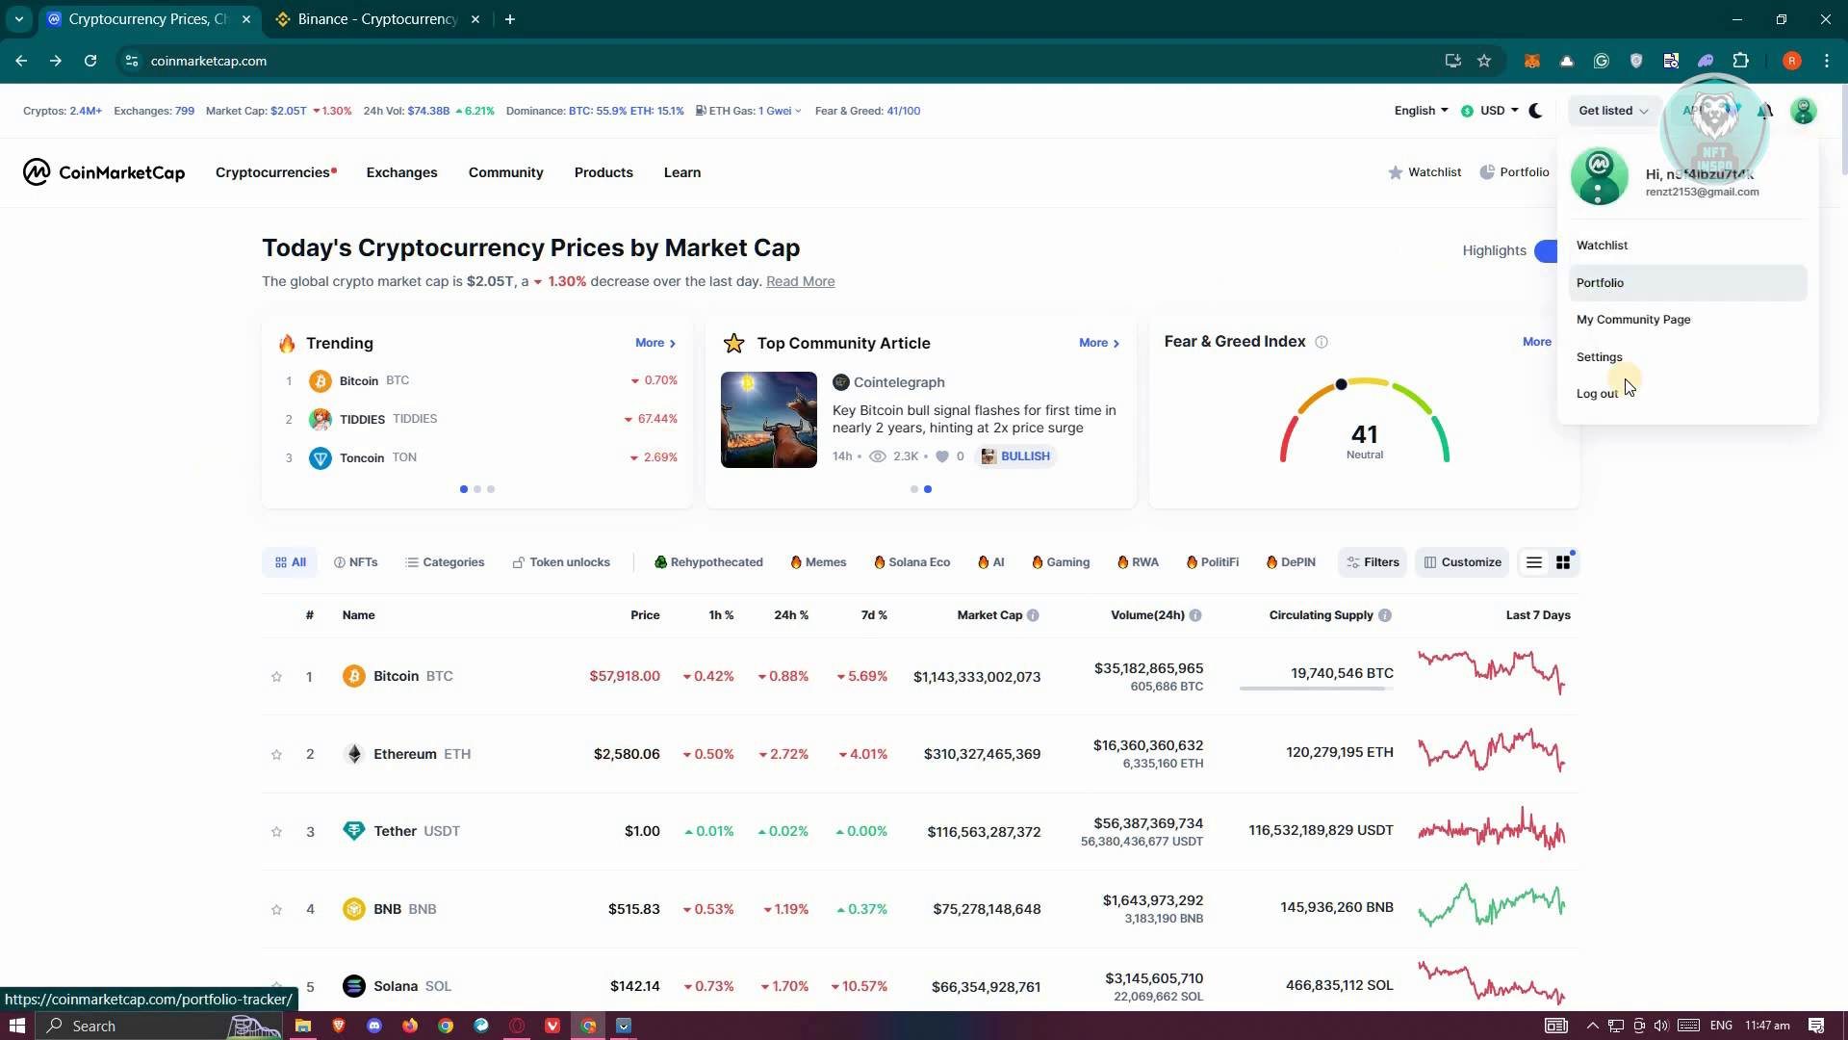
{"action": "left_click", "coordinate": [1600, 281]}
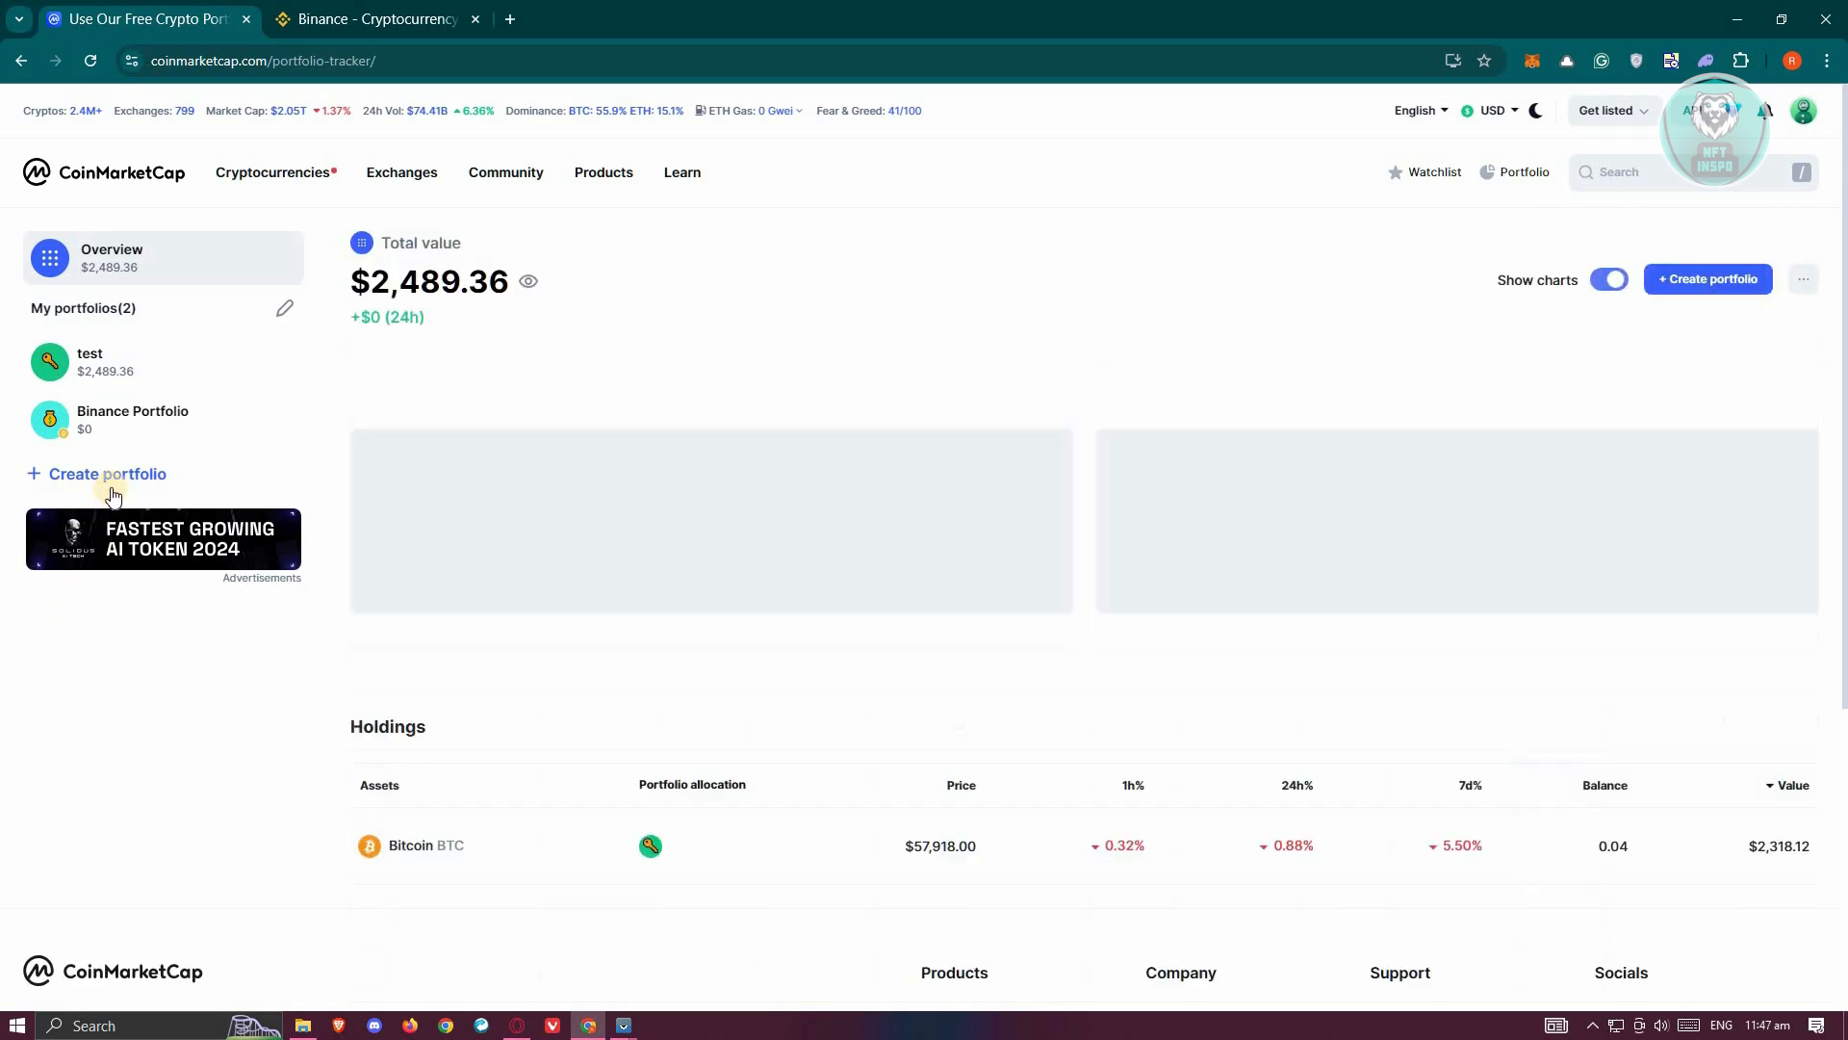
Step: Start a new portfolio via Connect Binance Account, named Binance Portfolio
{"action": "left_click", "coordinate": [108, 473]}
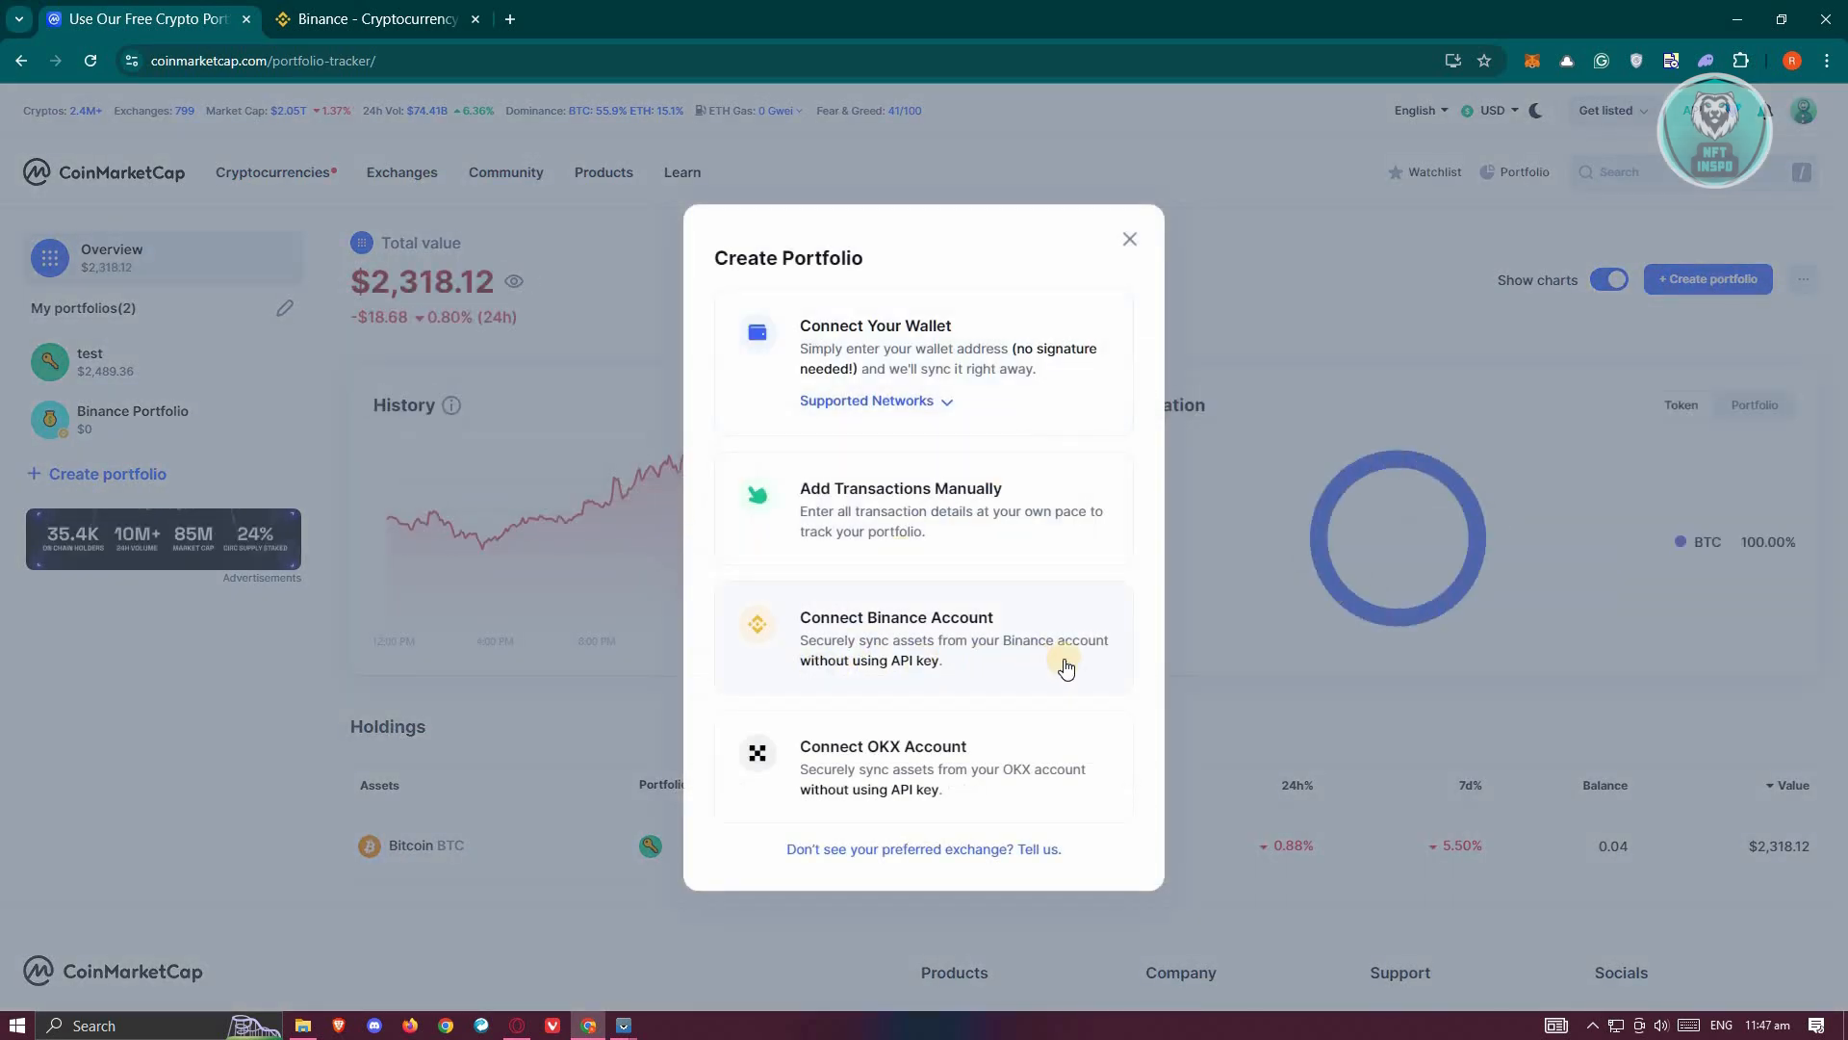
{"action": "mouse_move", "coordinate": [849, 670]}
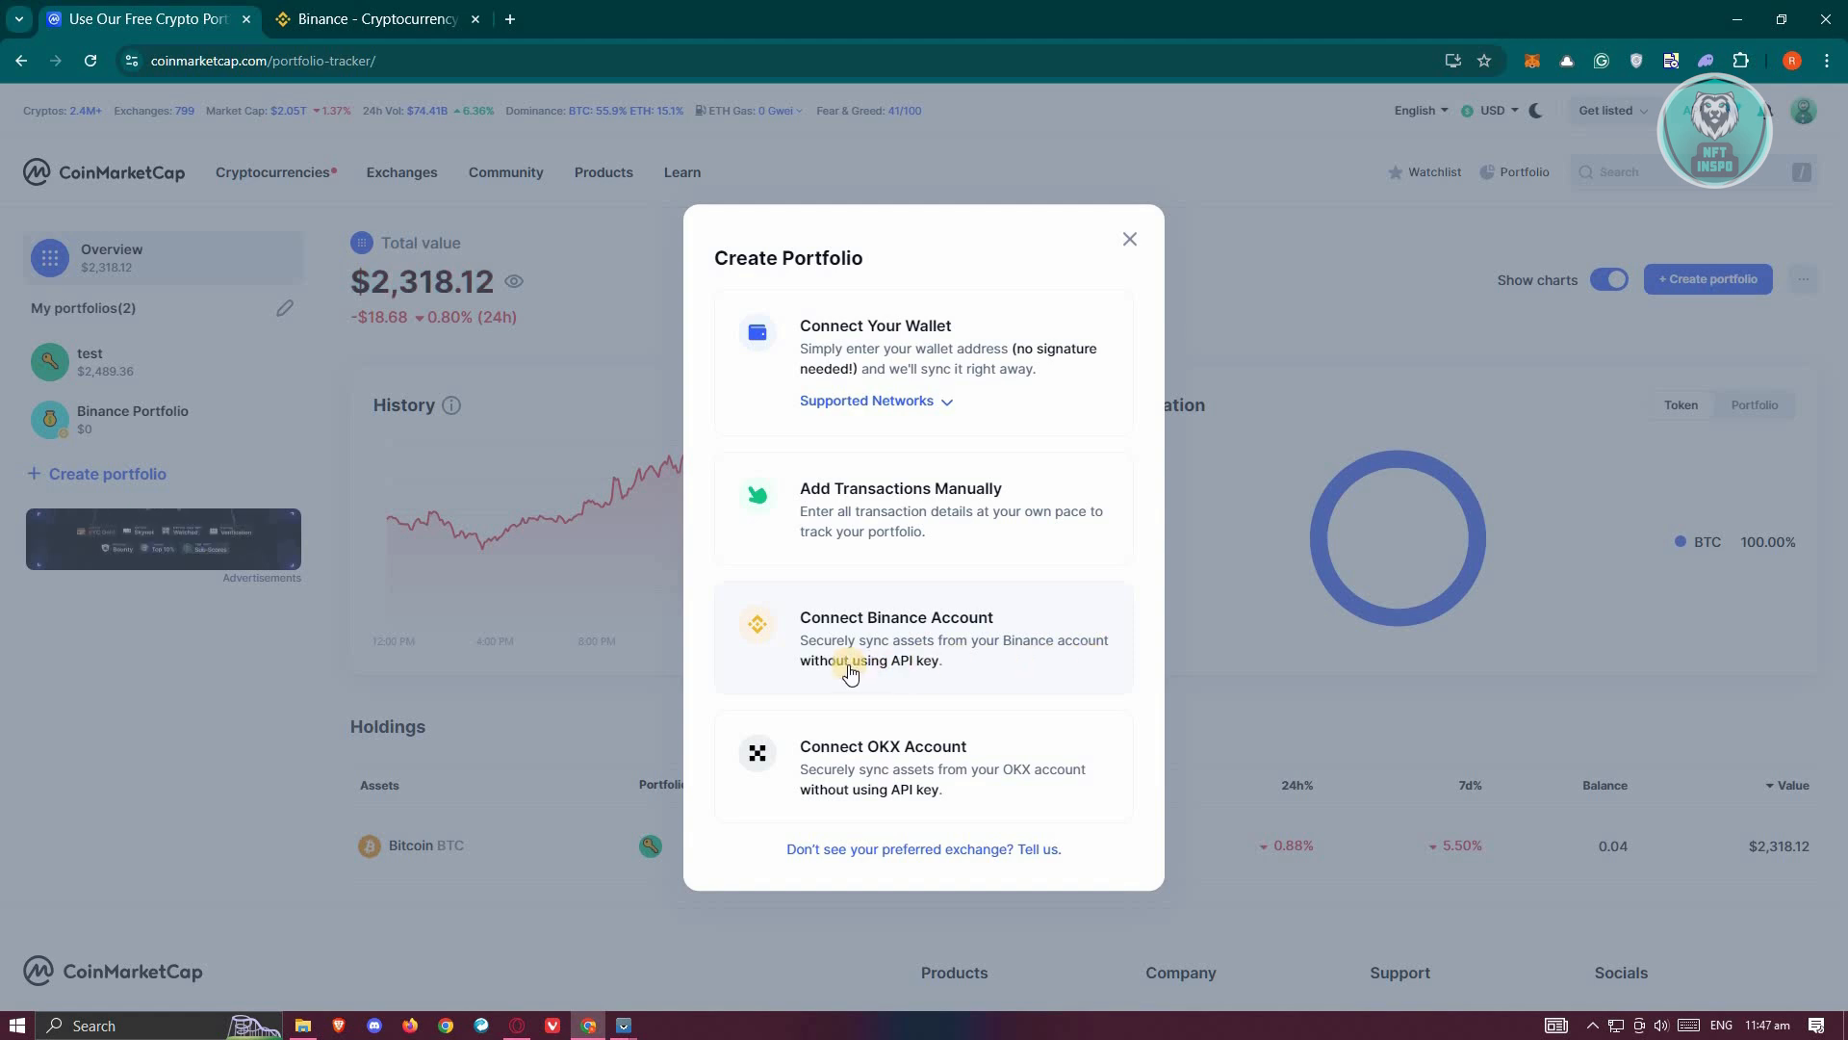
{"action": "mouse_move", "coordinate": [1080, 666]}
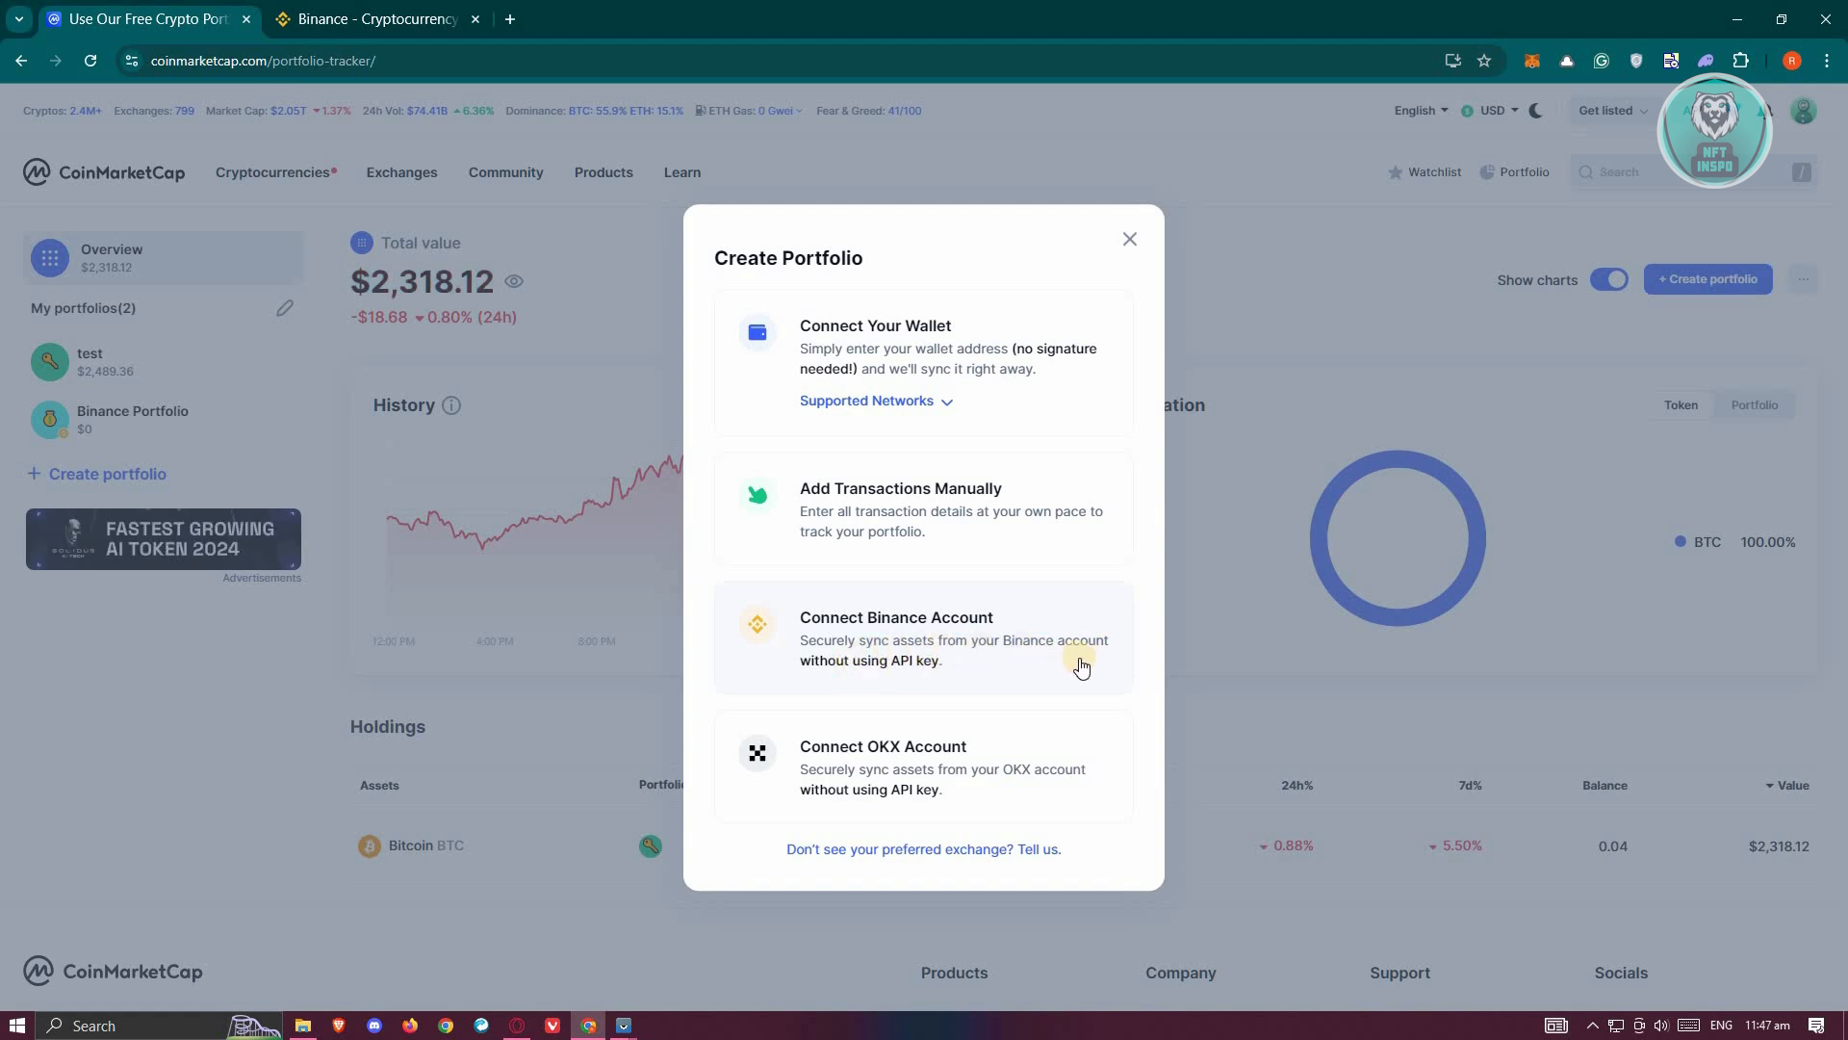
{"action": "mouse_move", "coordinate": [951, 658]}
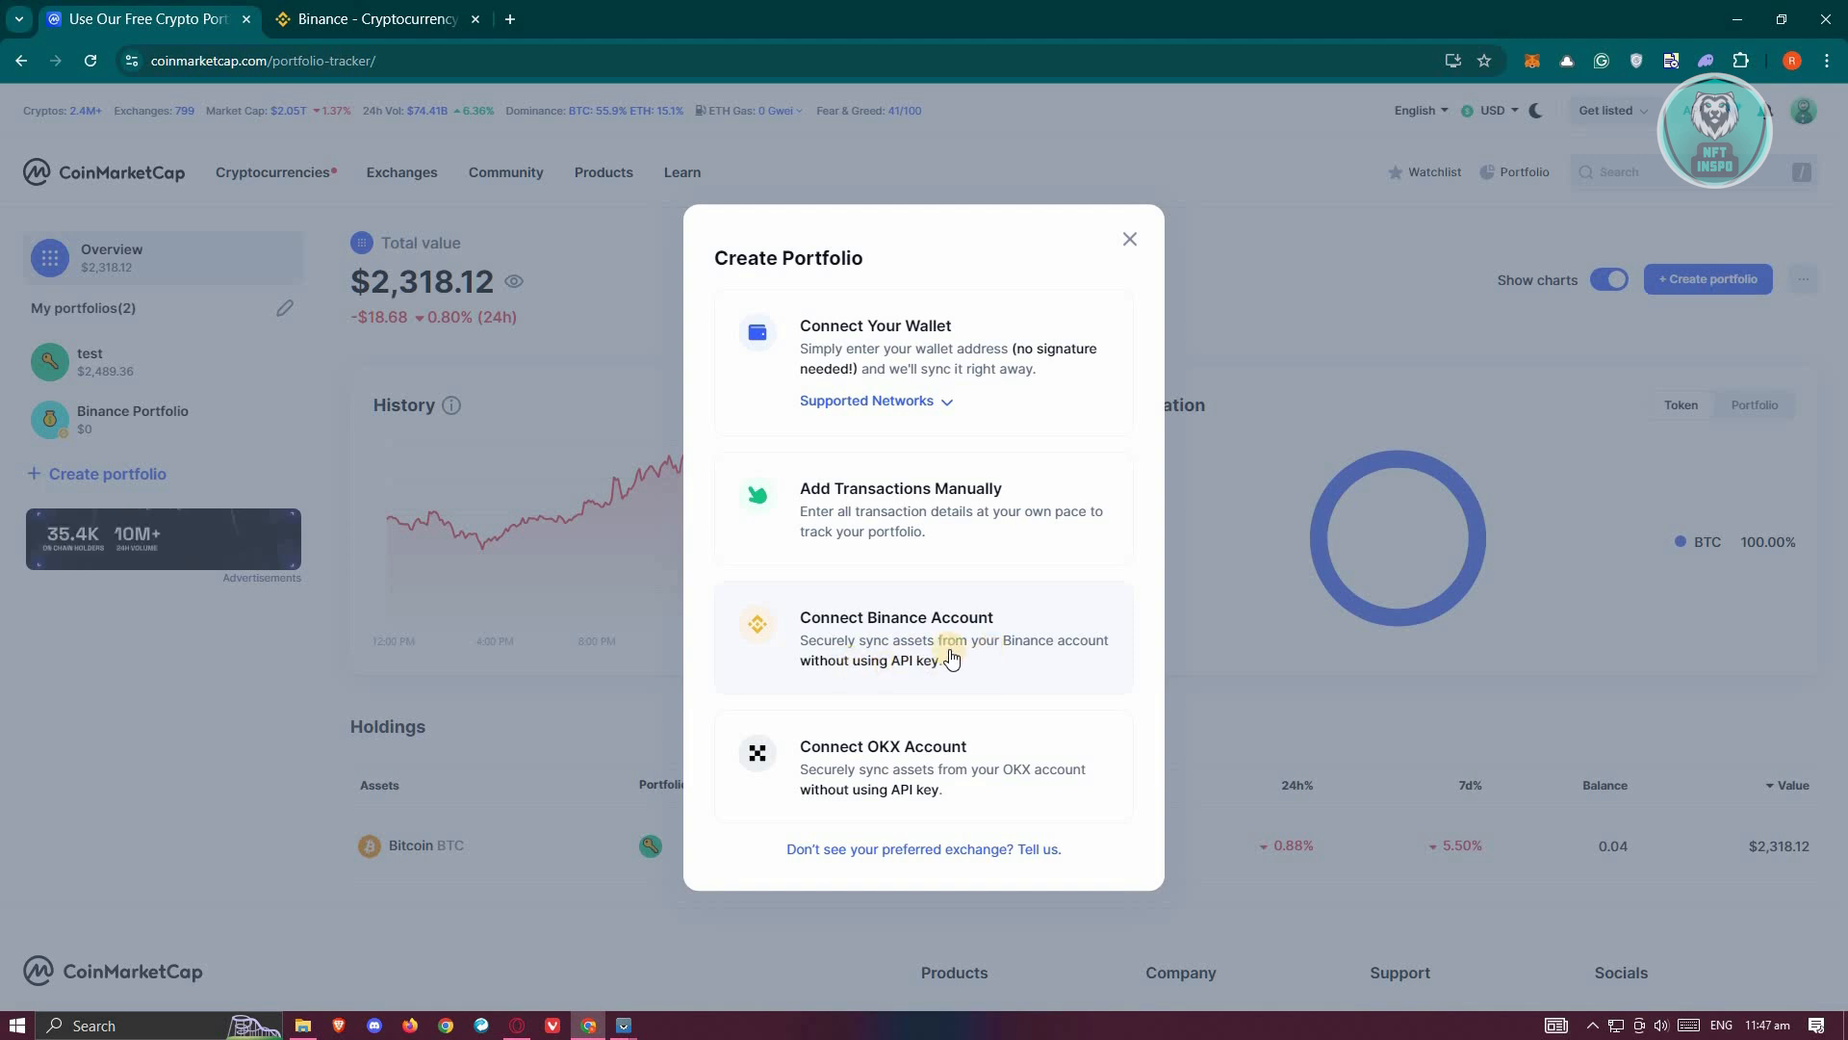
{"action": "mouse_move", "coordinate": [907, 705]}
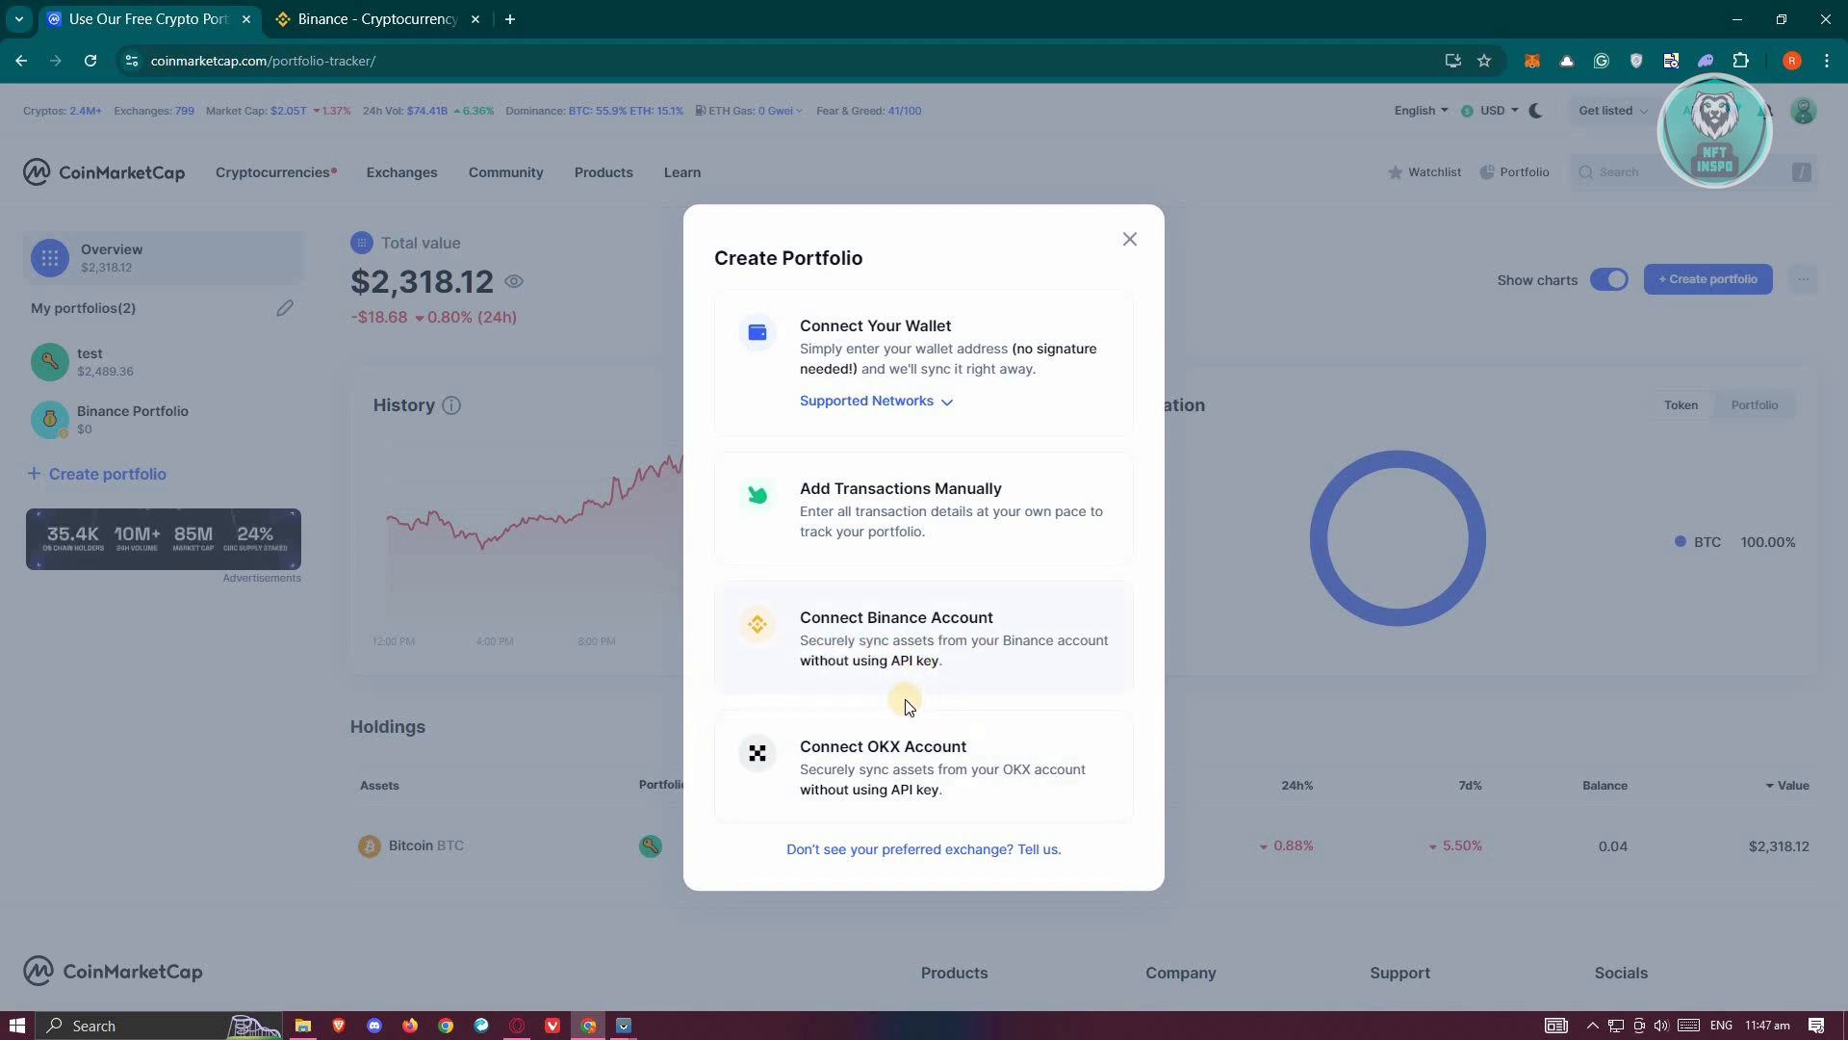
{"action": "left_click", "coordinate": [896, 638]}
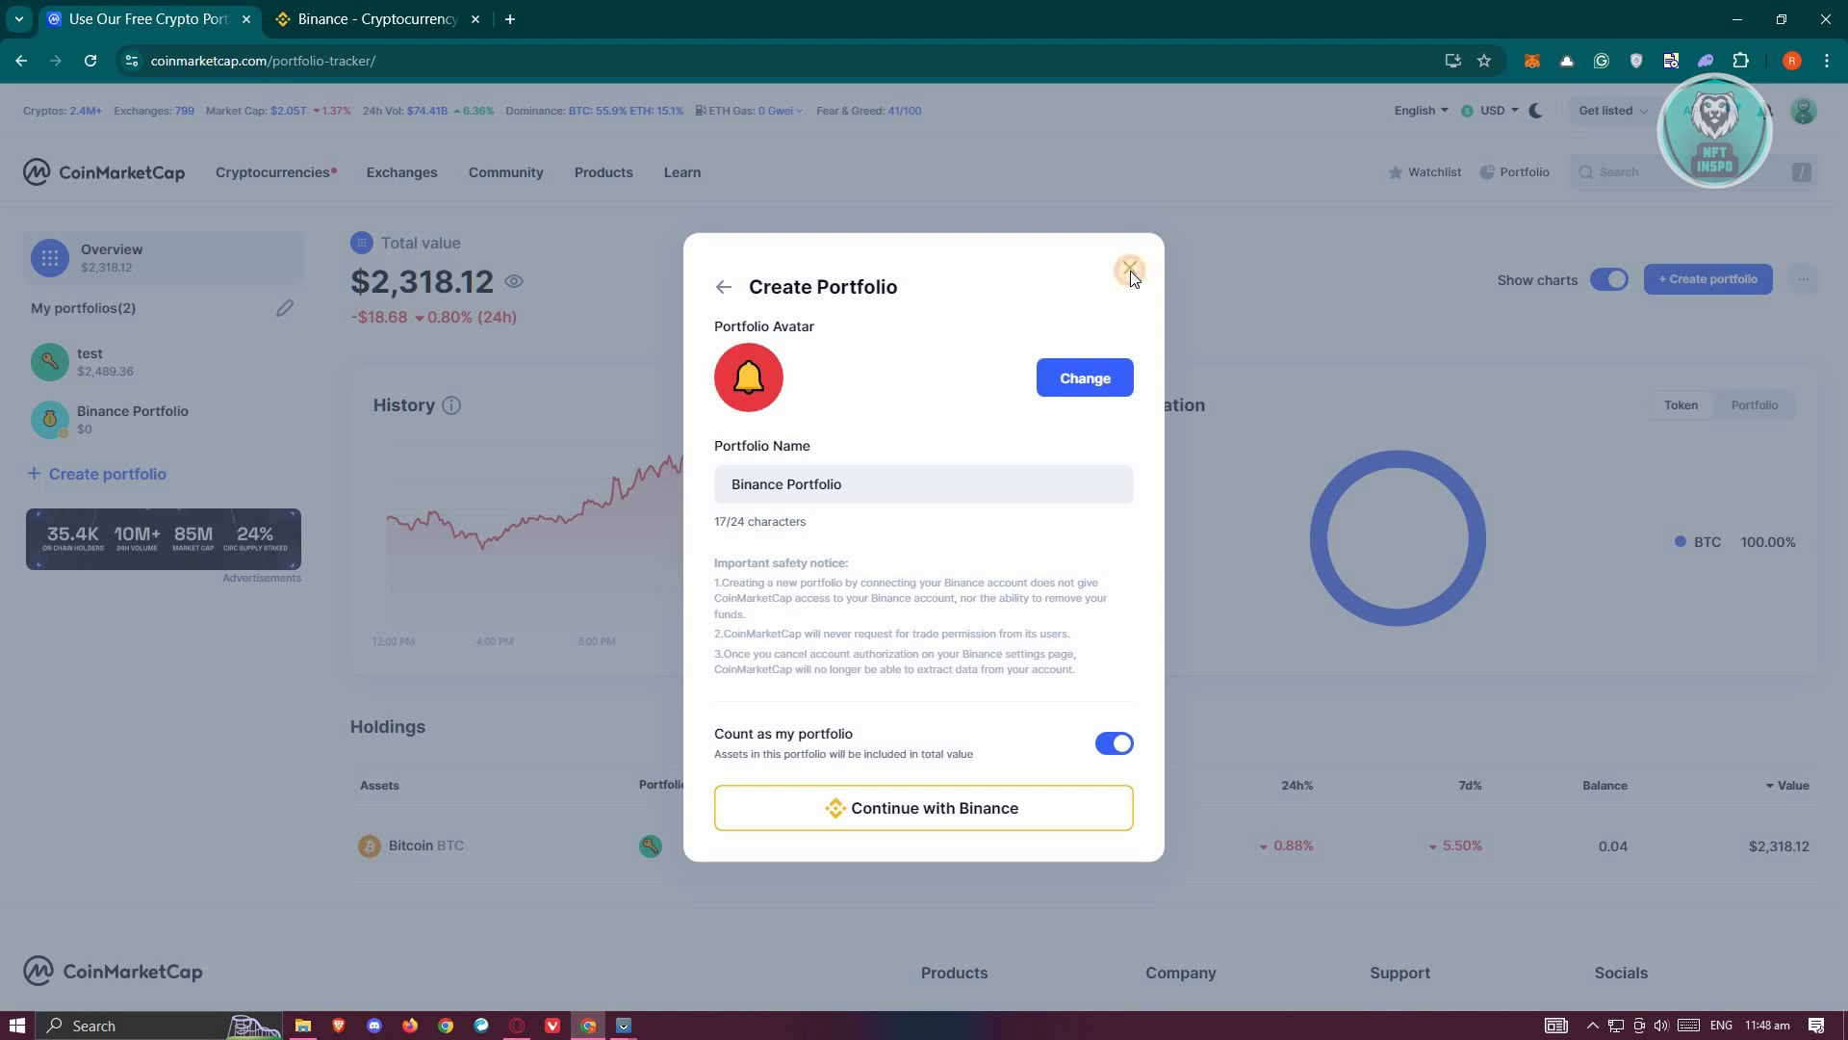
Step: Dismiss the Create Portfolio dialog without creating the Binance portfolio
{"action": "left_click", "coordinate": [1128, 269]}
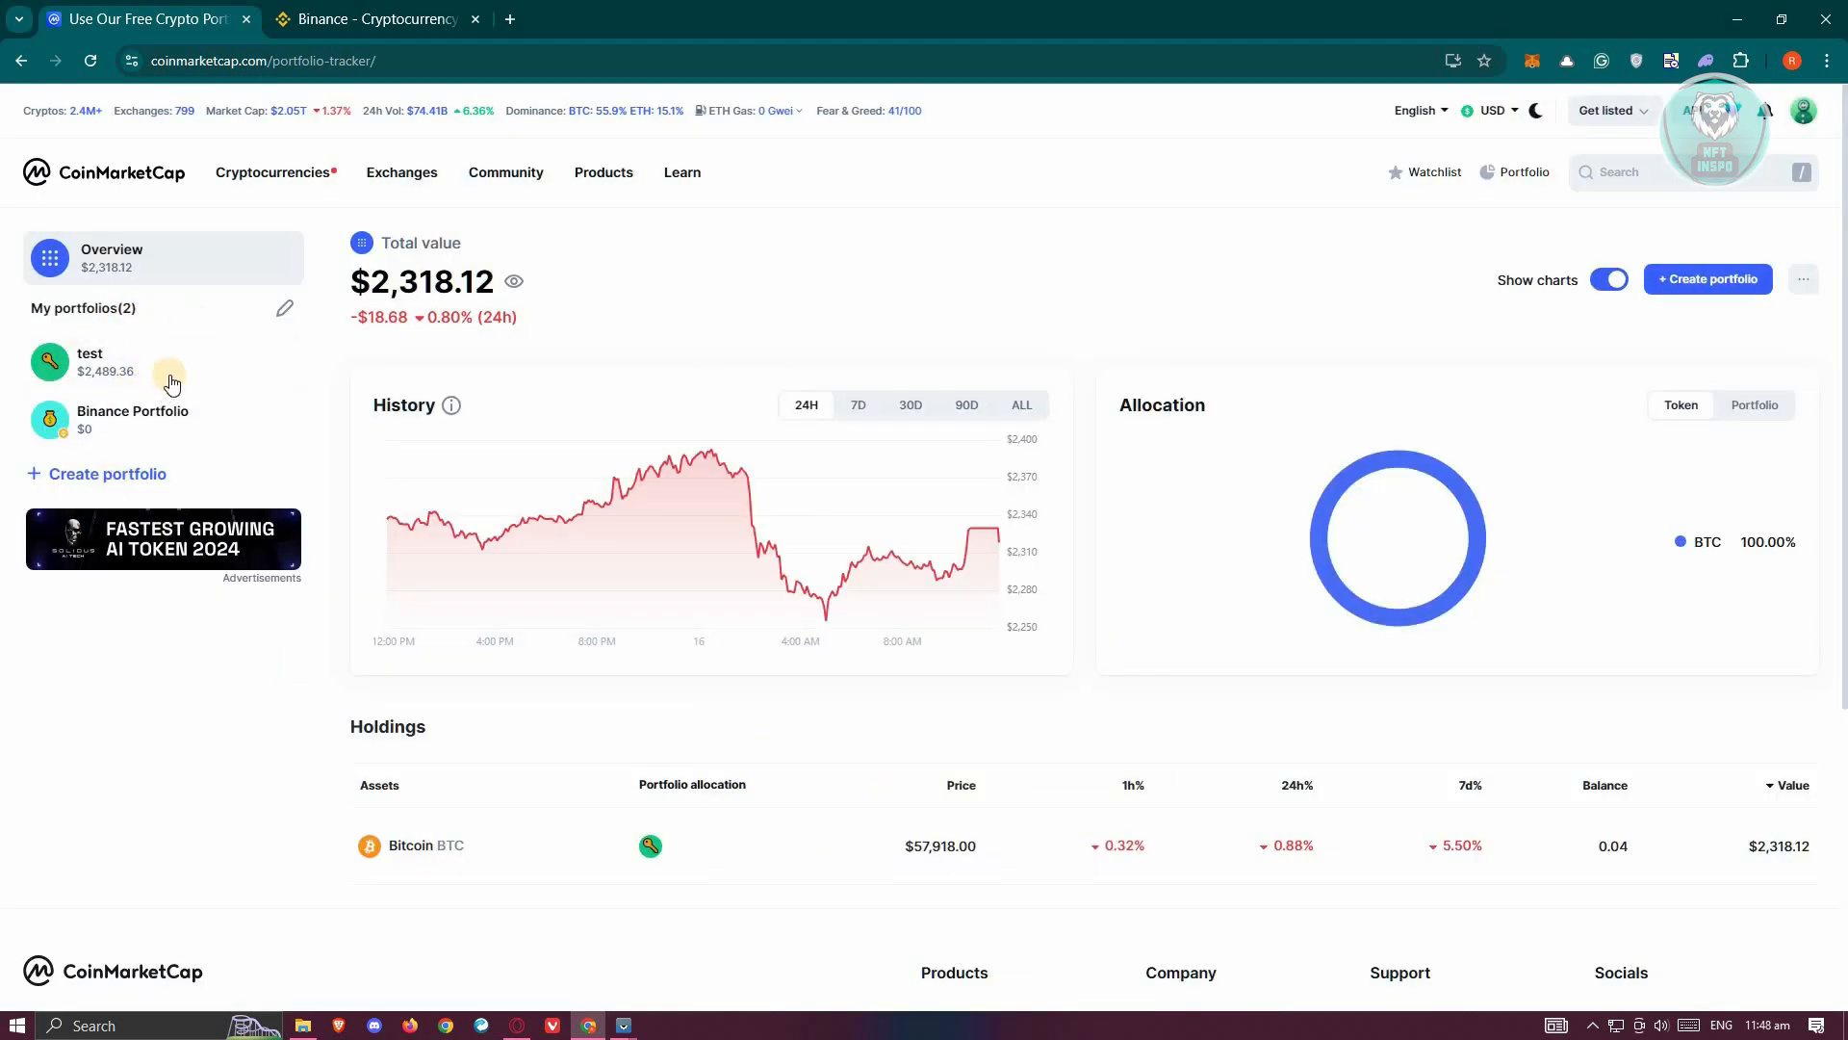
{"action": "mouse_move", "coordinate": [339, 501]}
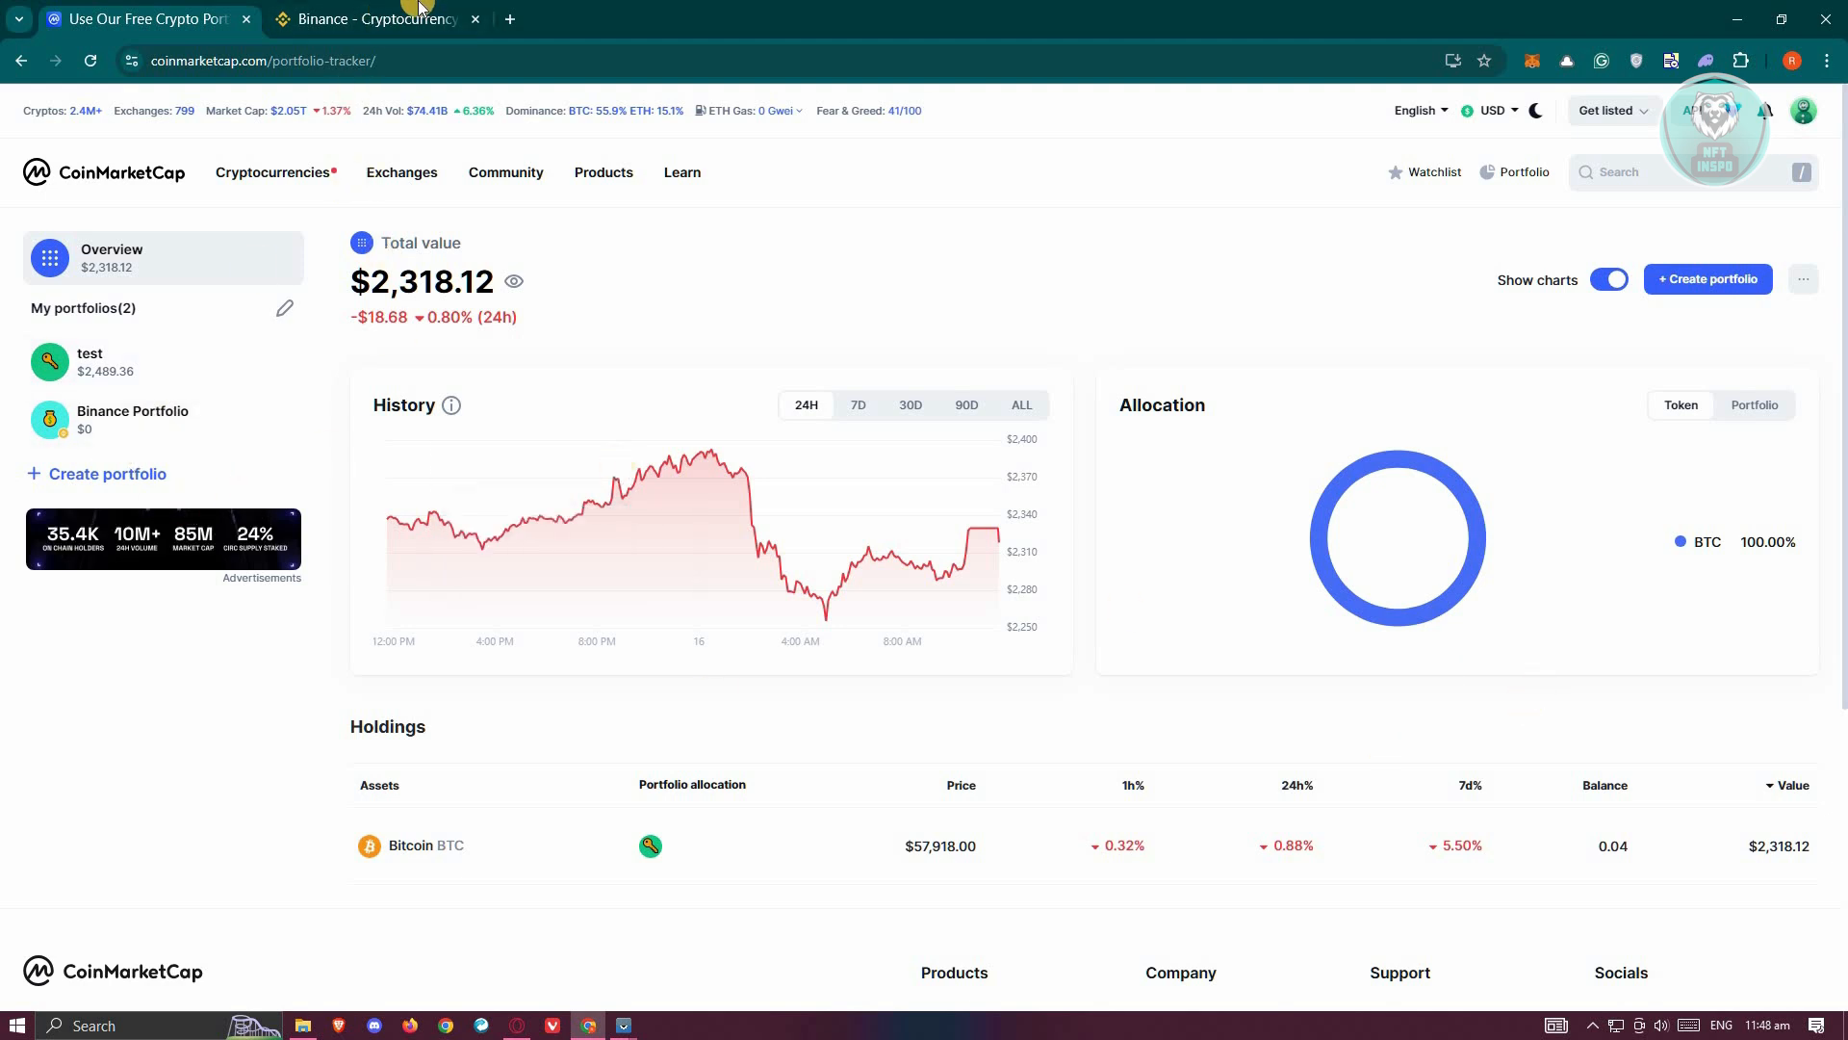
Step: Bring the Binance exchange home page into view
{"action": "left_click", "coordinate": [375, 19]}
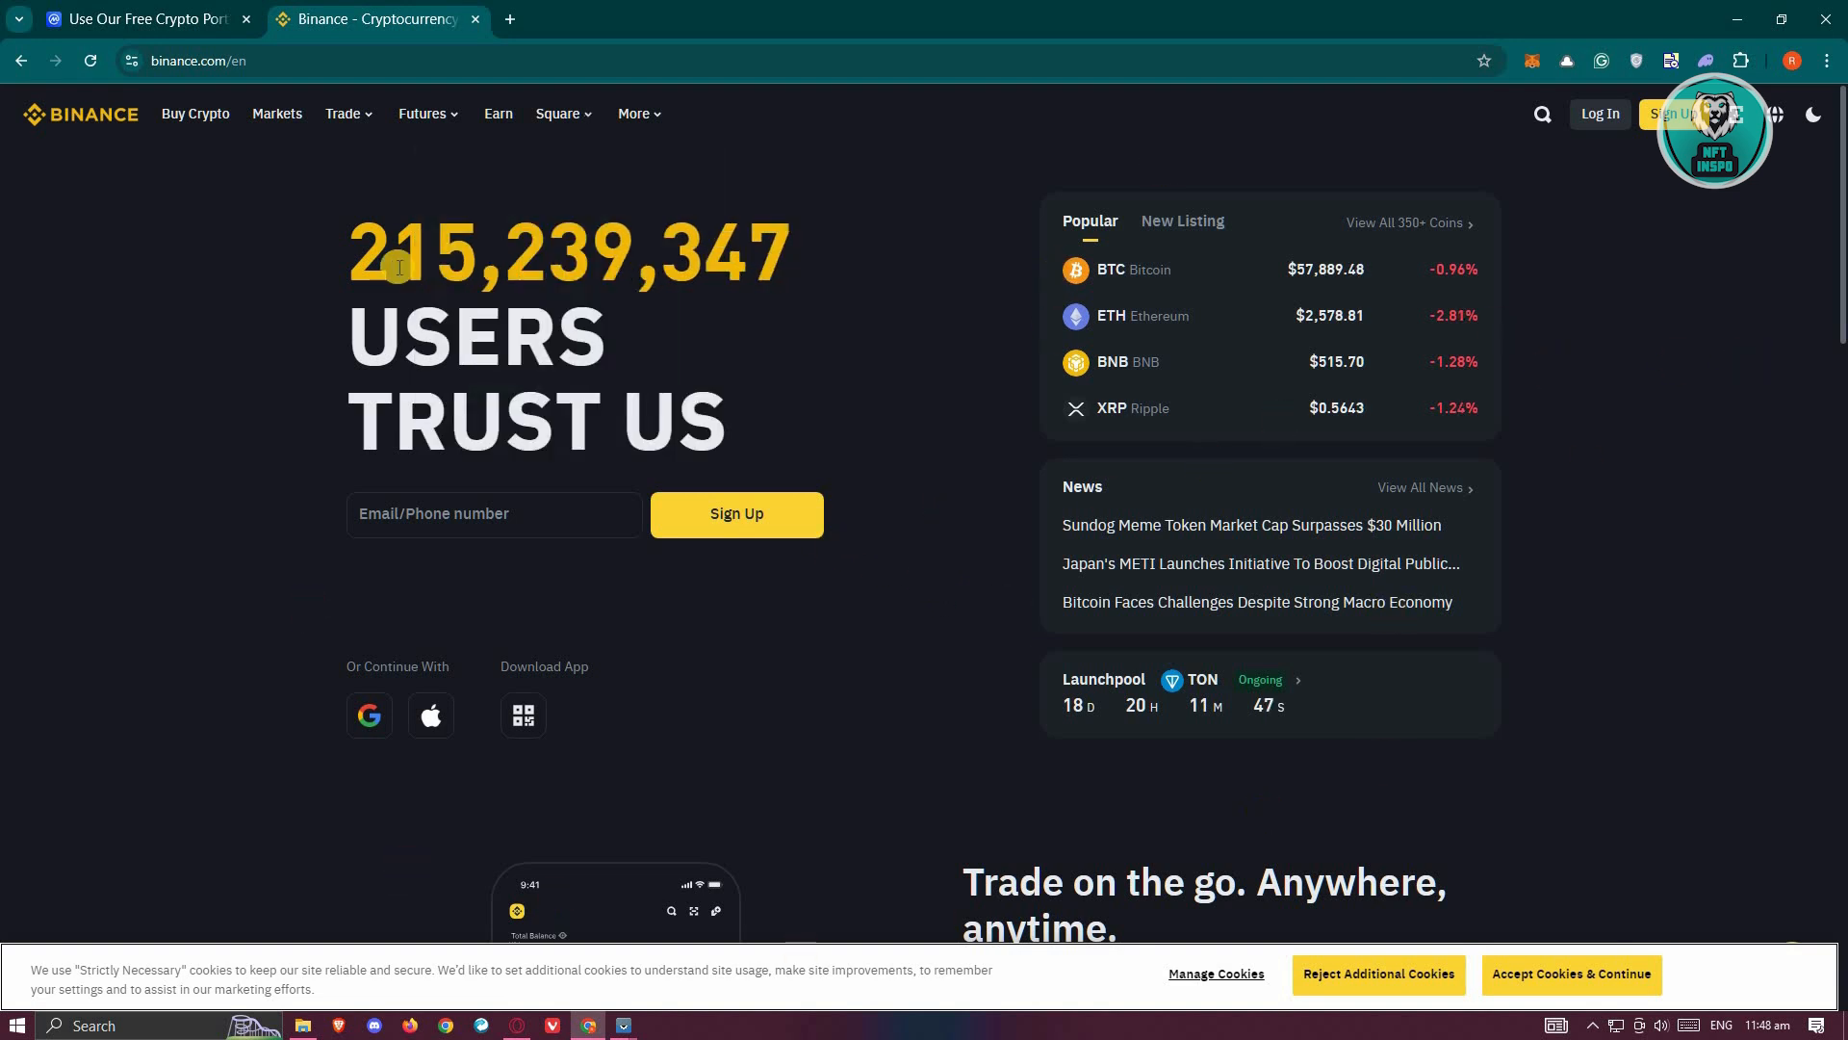
{"action": "mouse_move", "coordinate": [1102, 826]}
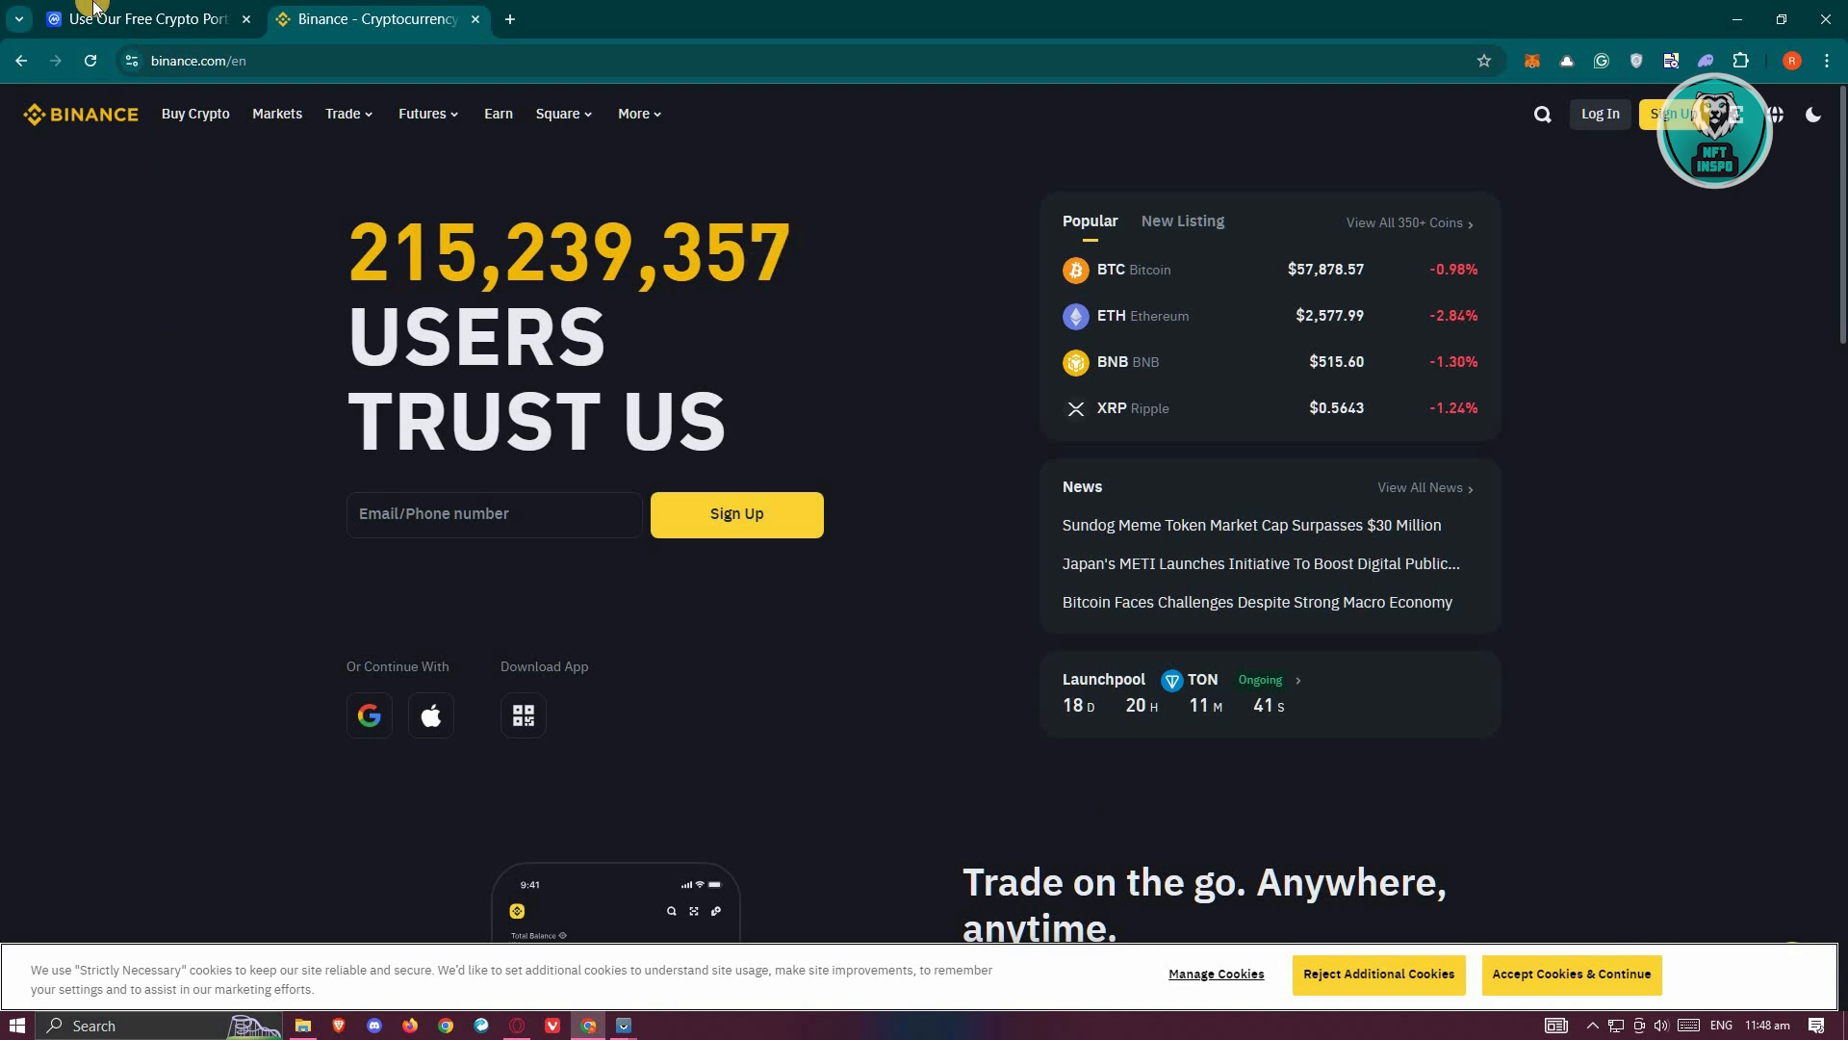
Step: Bring the CoinMarketCap portfolio overview with the $2,318.12 total back into view
{"action": "left_click", "coordinate": [140, 20]}
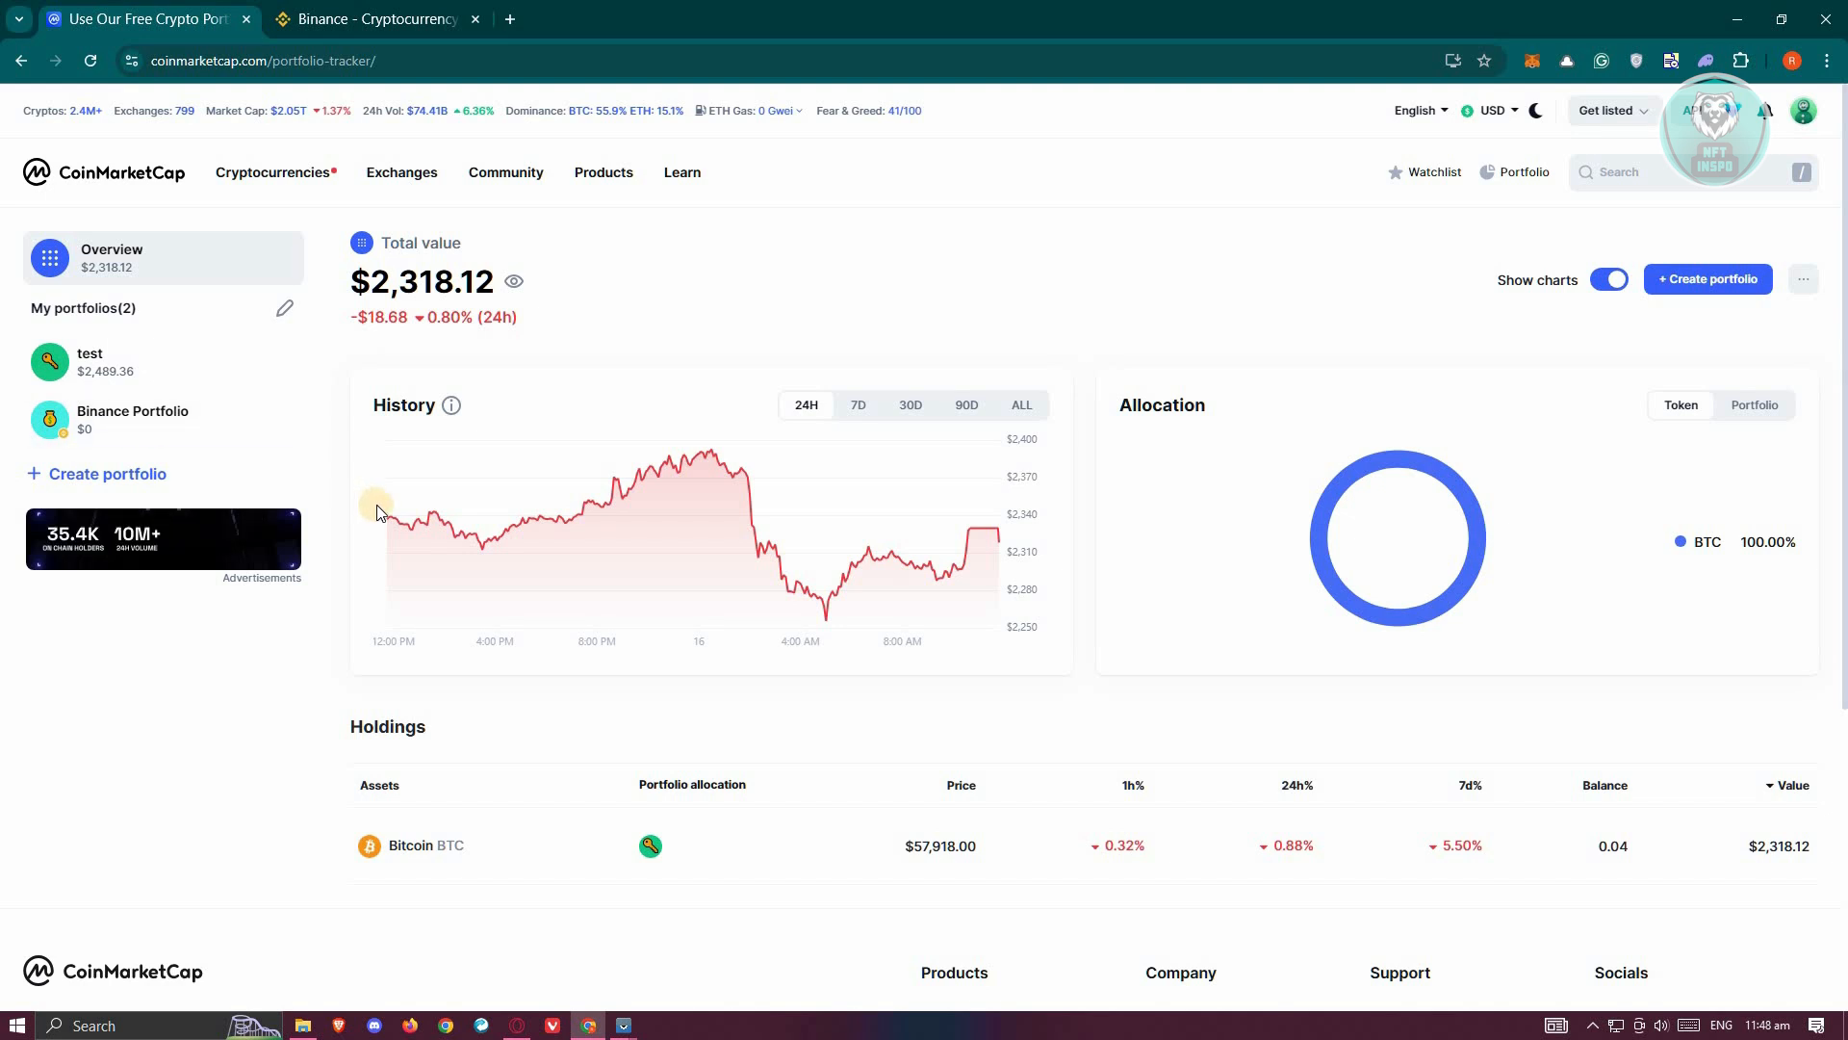
{"action": "mouse_move", "coordinate": [312, 743]}
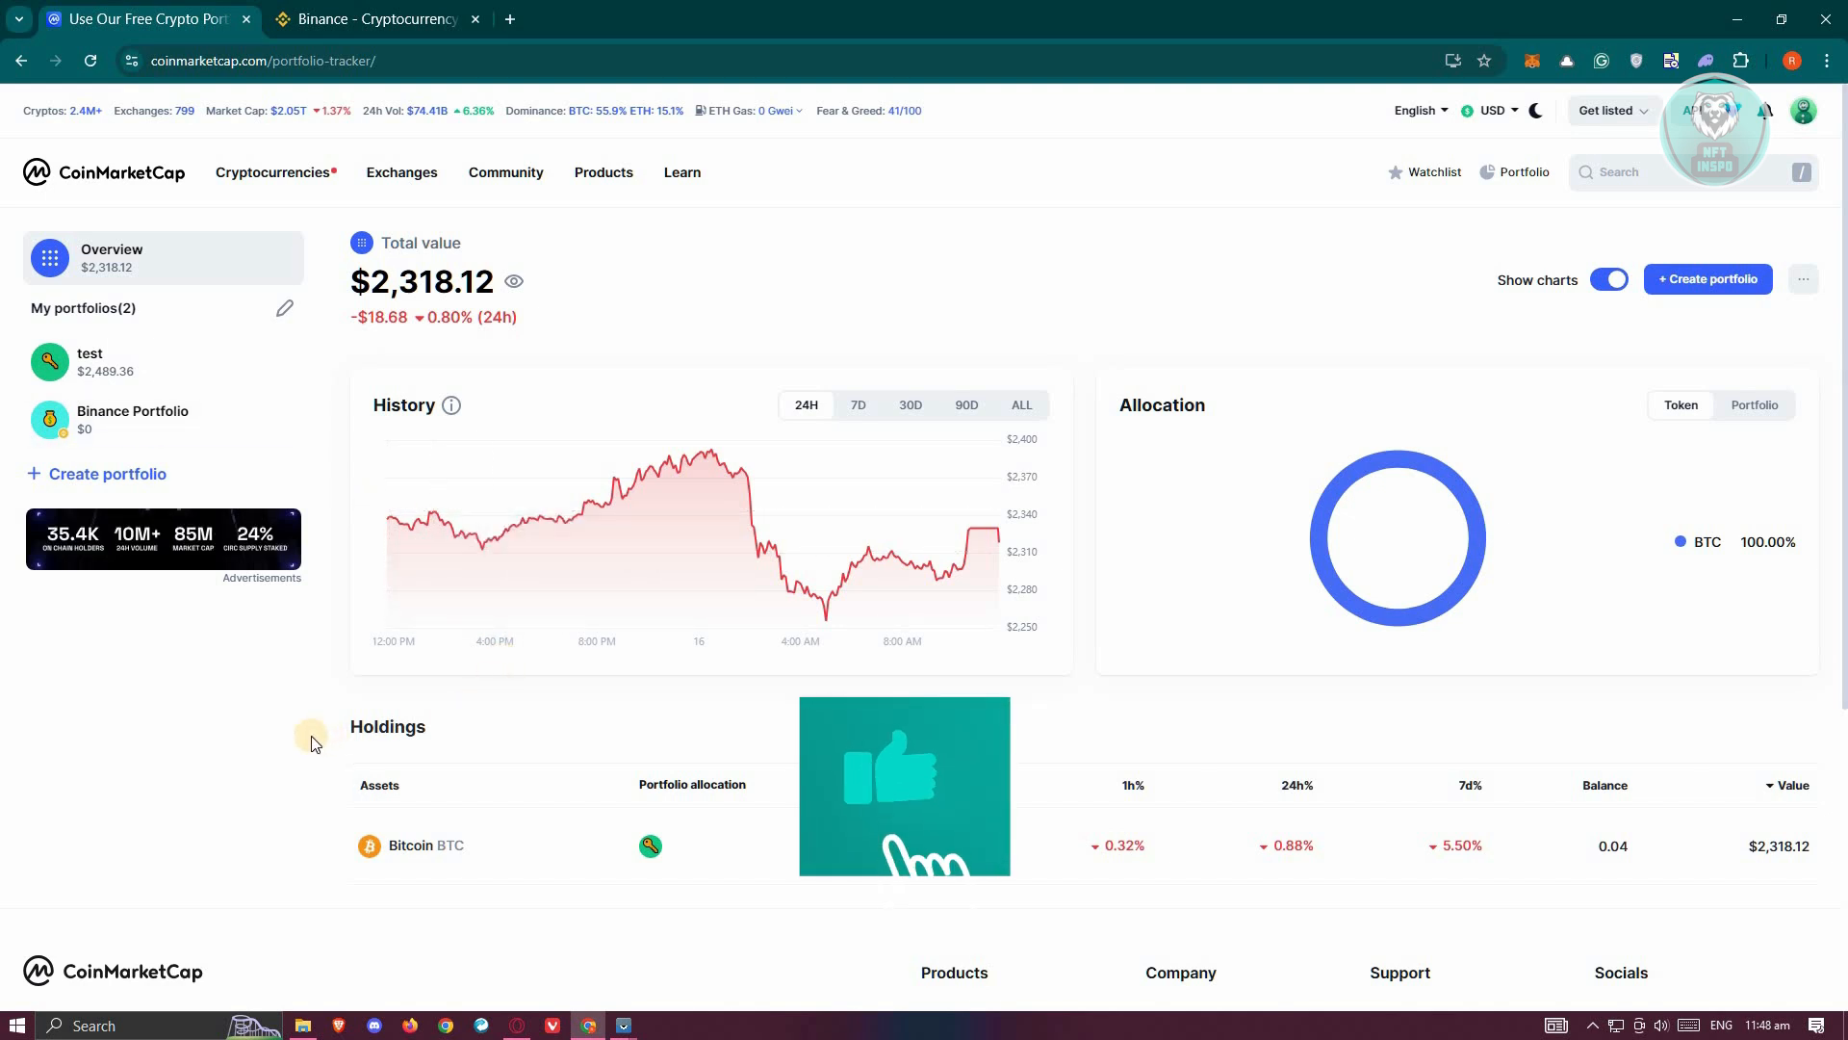